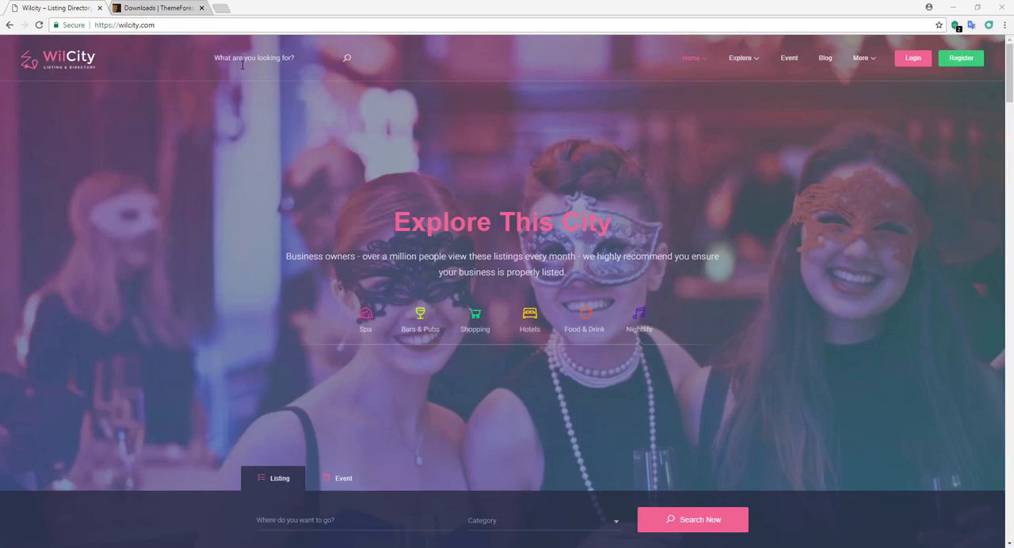
# - Scroll through the homepage sections down to the listings carousel
pyautogui.scroll(-3)
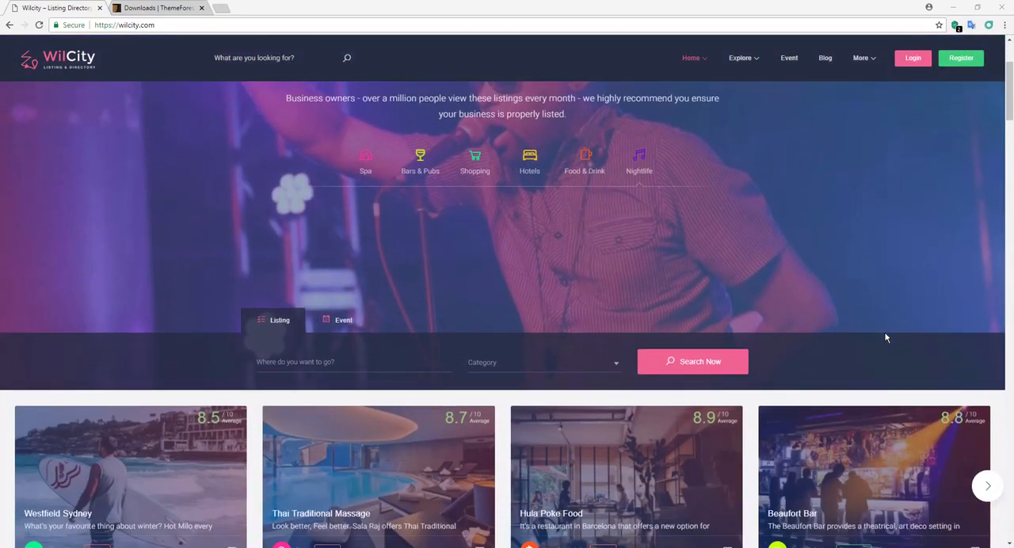
pyautogui.scroll(-3)
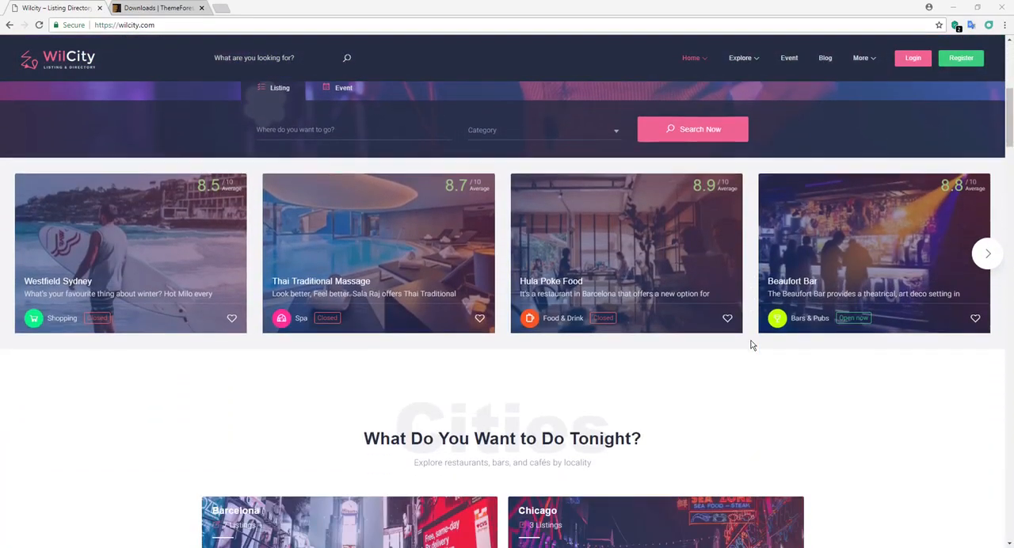
pyautogui.scroll(-3)
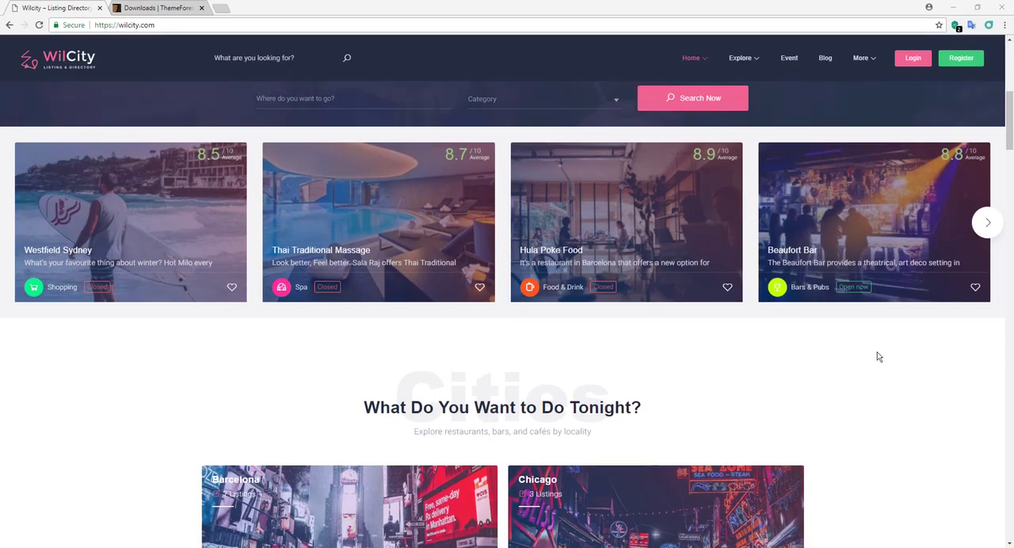
pyautogui.scroll(-3)
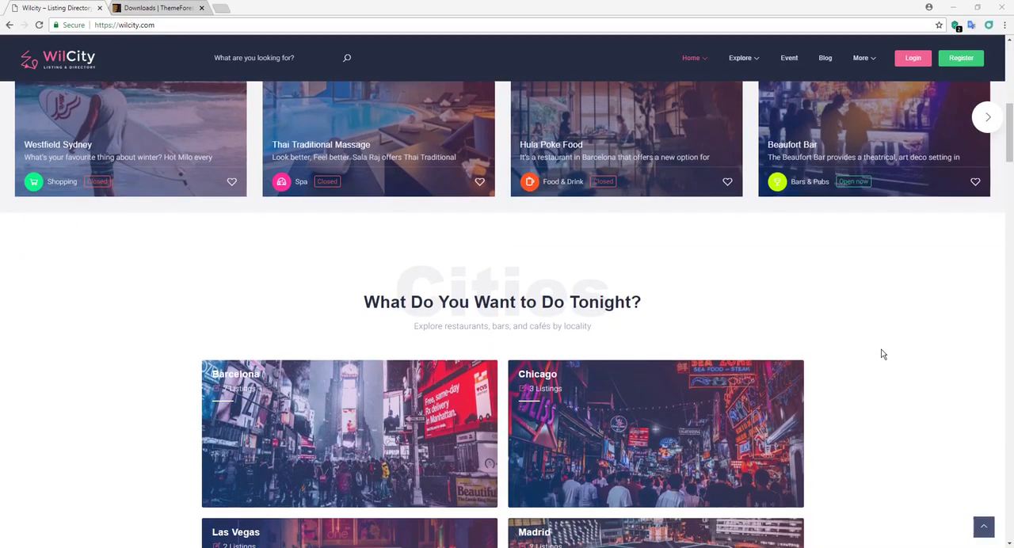
pyautogui.moveTo(856, 371)
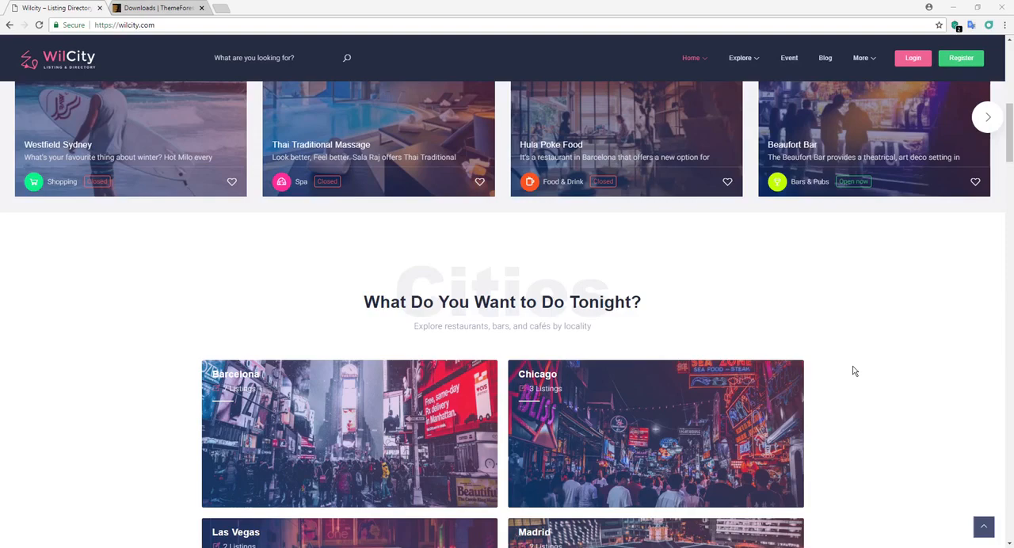
pyautogui.scroll(-3)
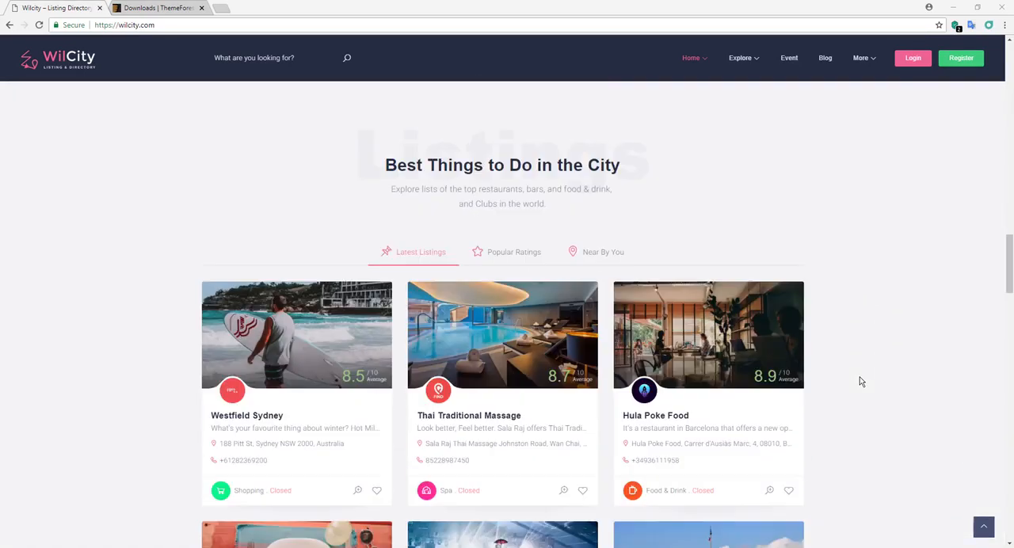
pyautogui.scroll(-3)
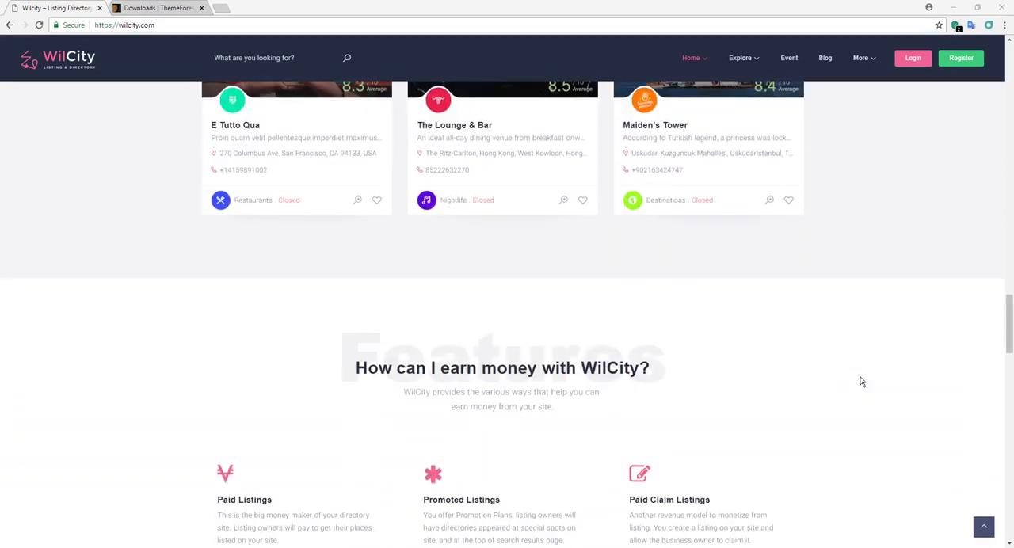
pyautogui.scroll(-3)
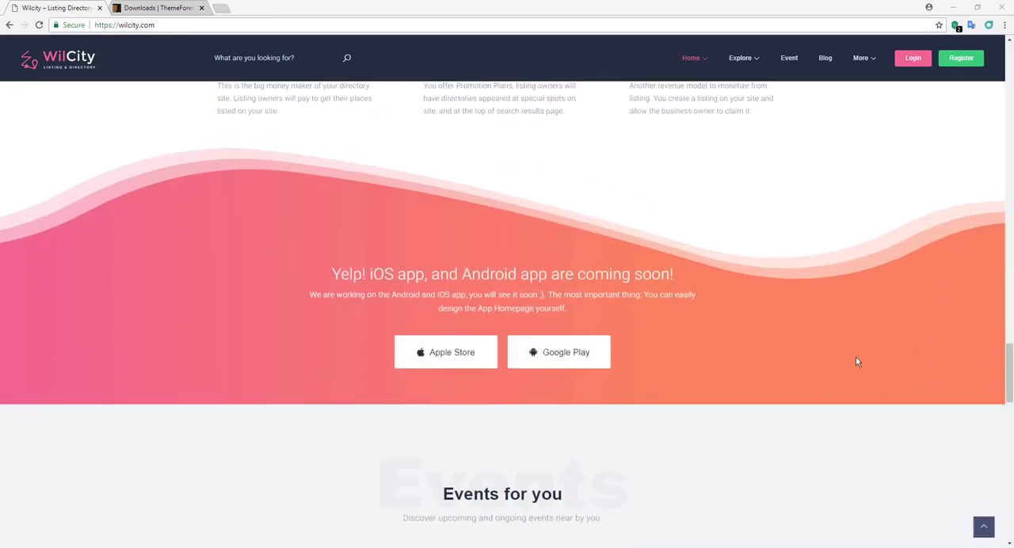
pyautogui.scroll(-3)
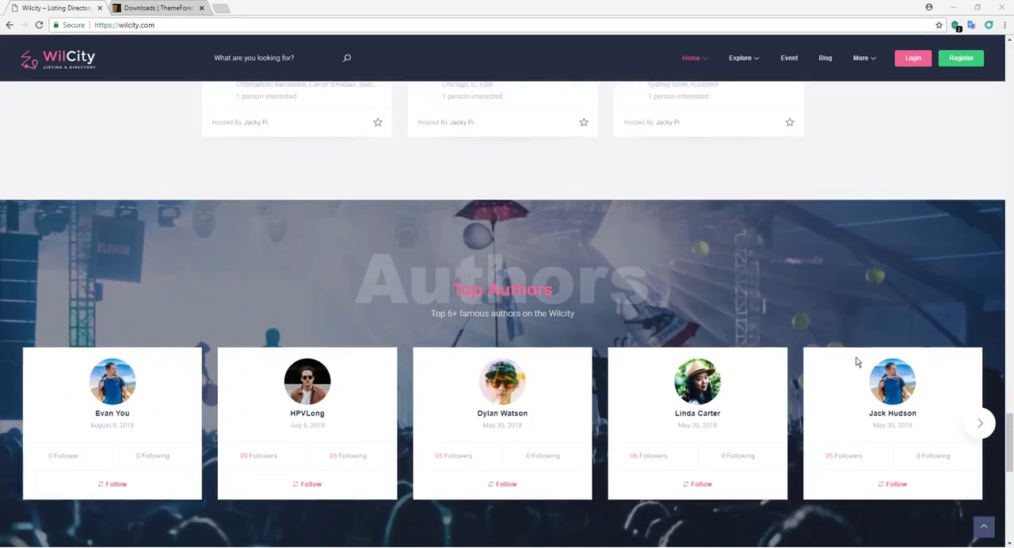
pyautogui.scroll(3)
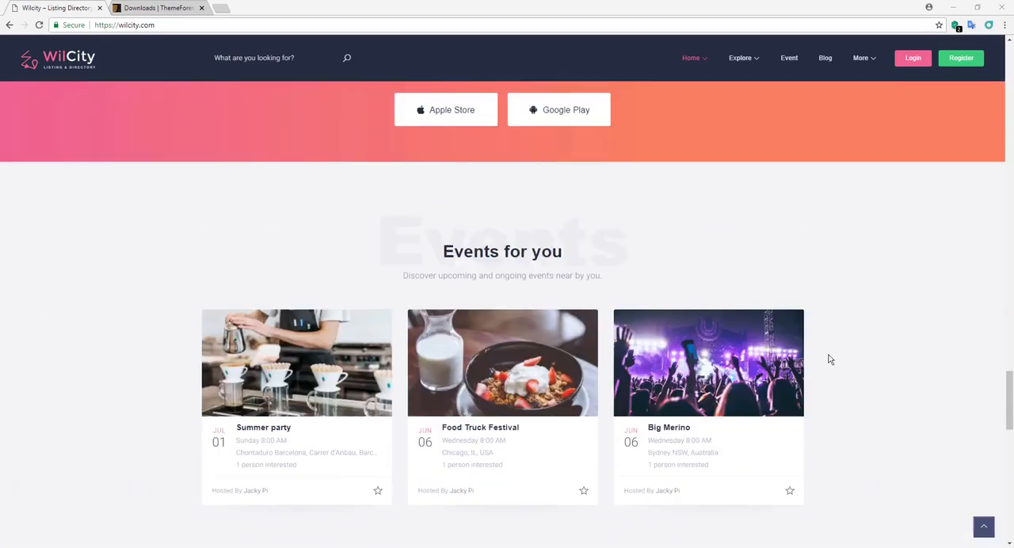
pyautogui.scroll(-3)
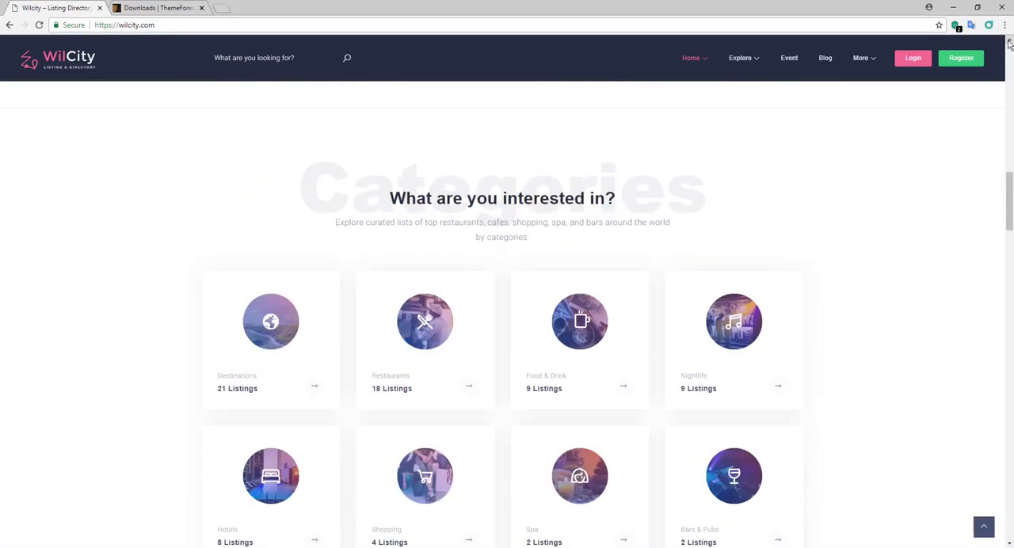
pyautogui.scroll(-3)
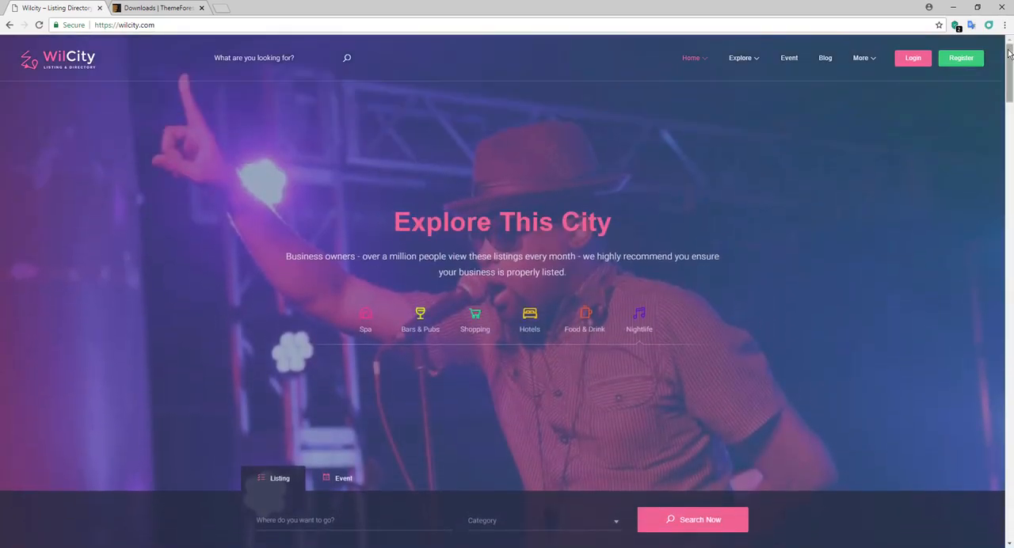
pyautogui.moveTo(647, 247)
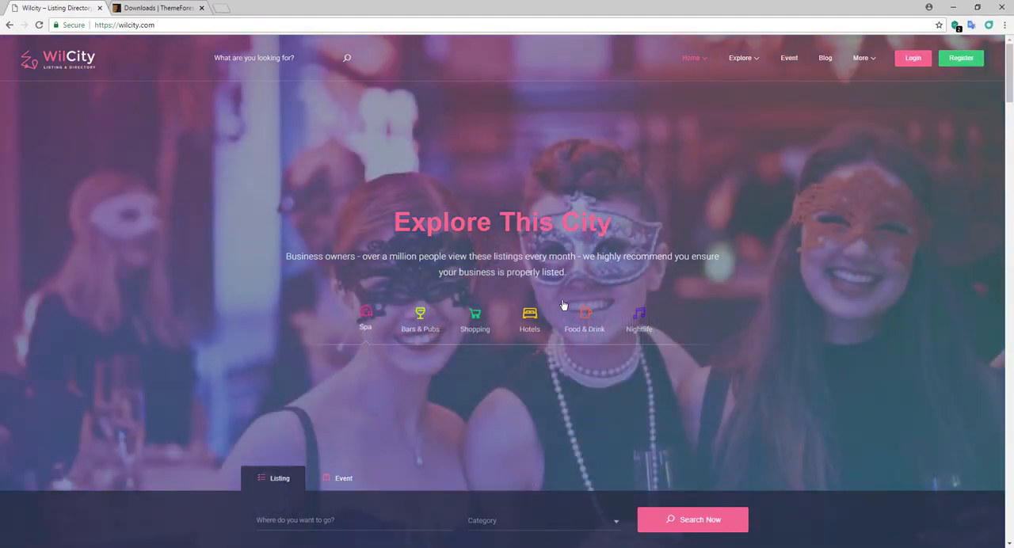
pyautogui.scroll(-3)
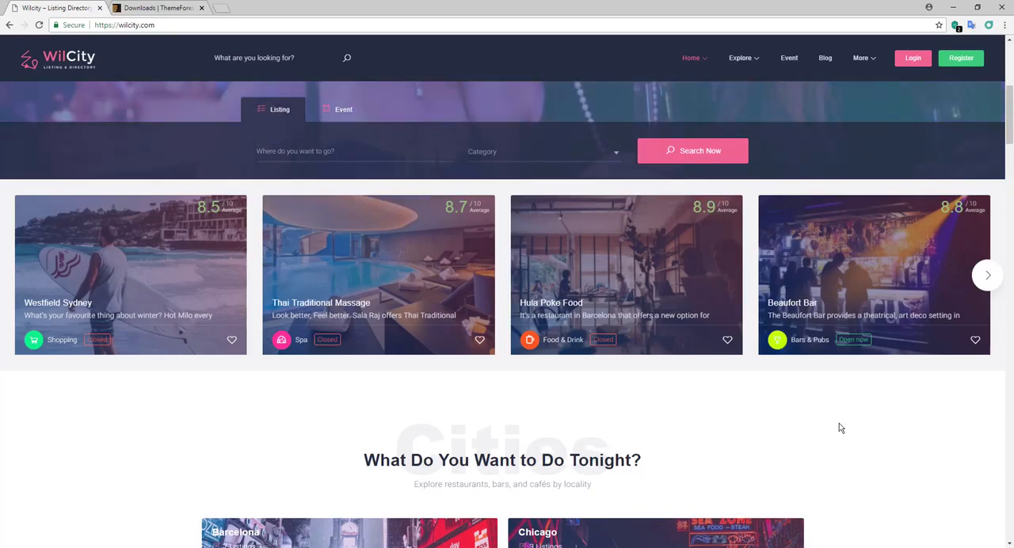
pyautogui.moveTo(840, 422)
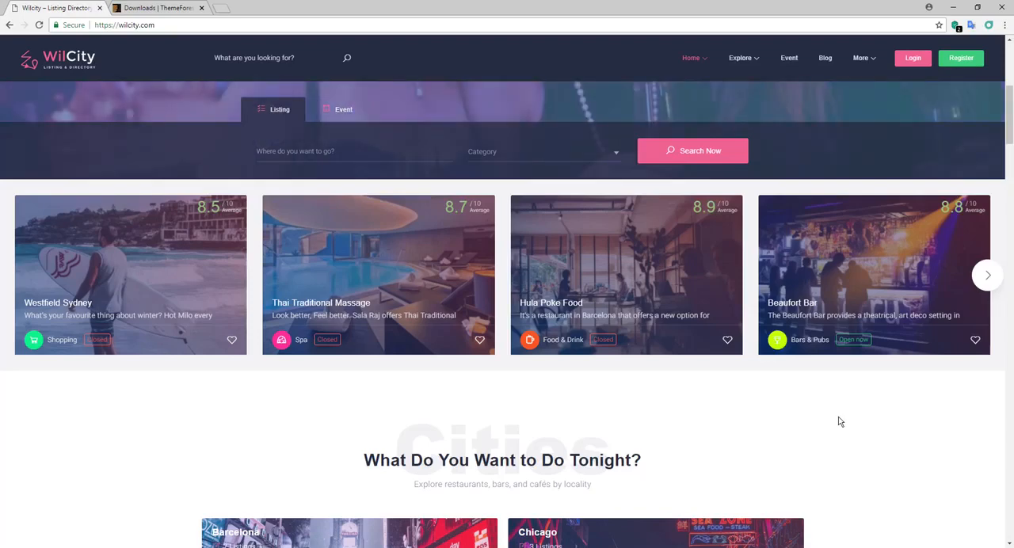
pyautogui.scroll(-3)
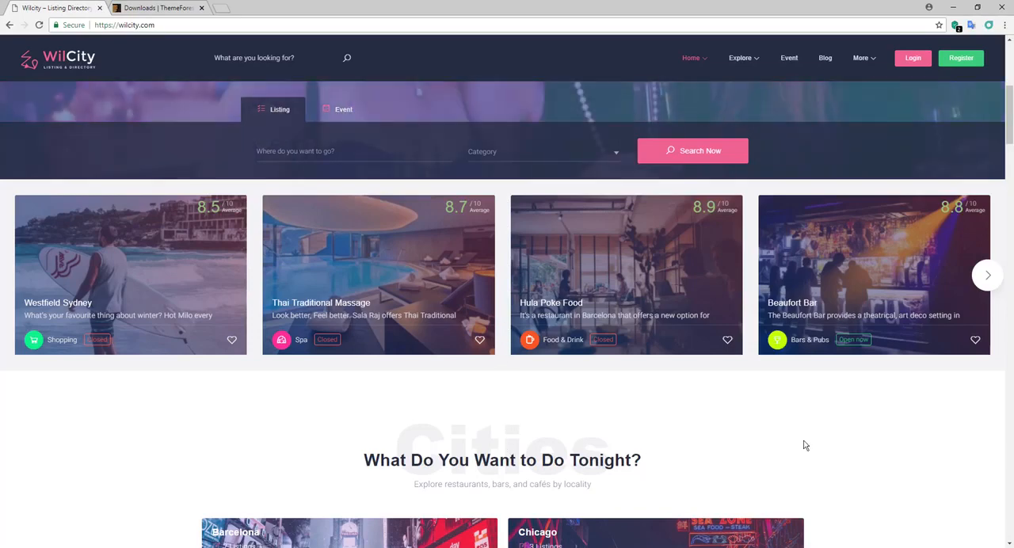
pyautogui.moveTo(824, 441)
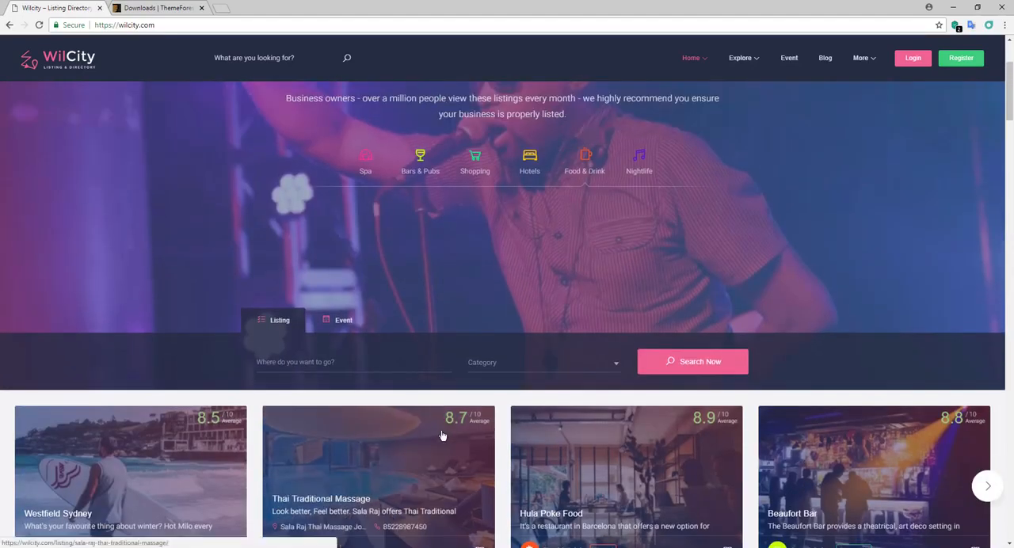
pyautogui.scroll(-3)
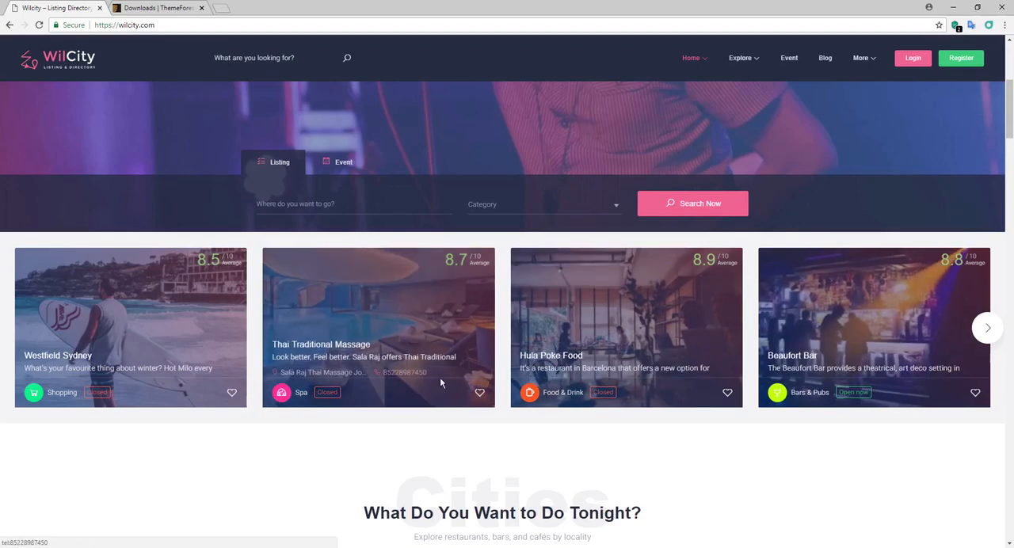
pyautogui.scroll(-3)
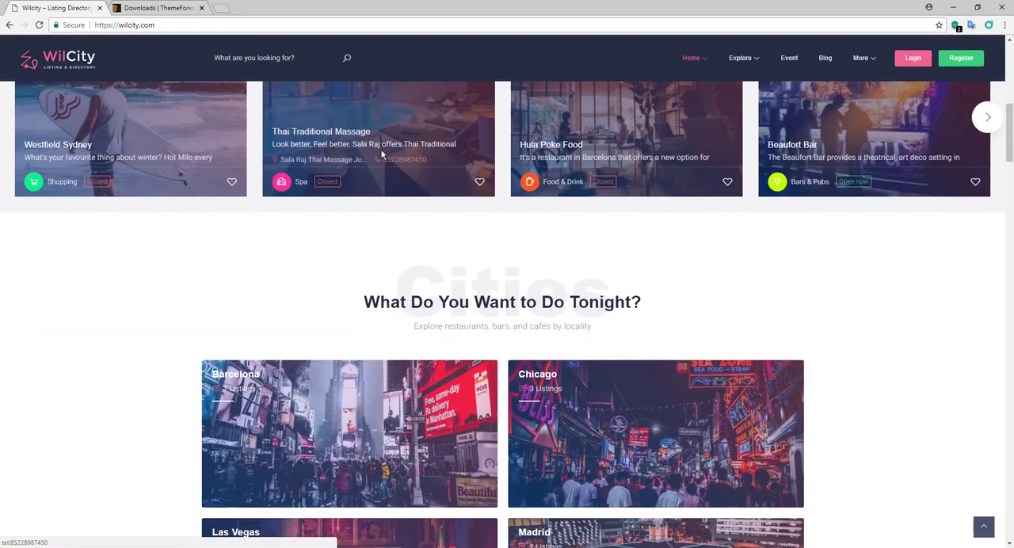
pyautogui.scroll(3)
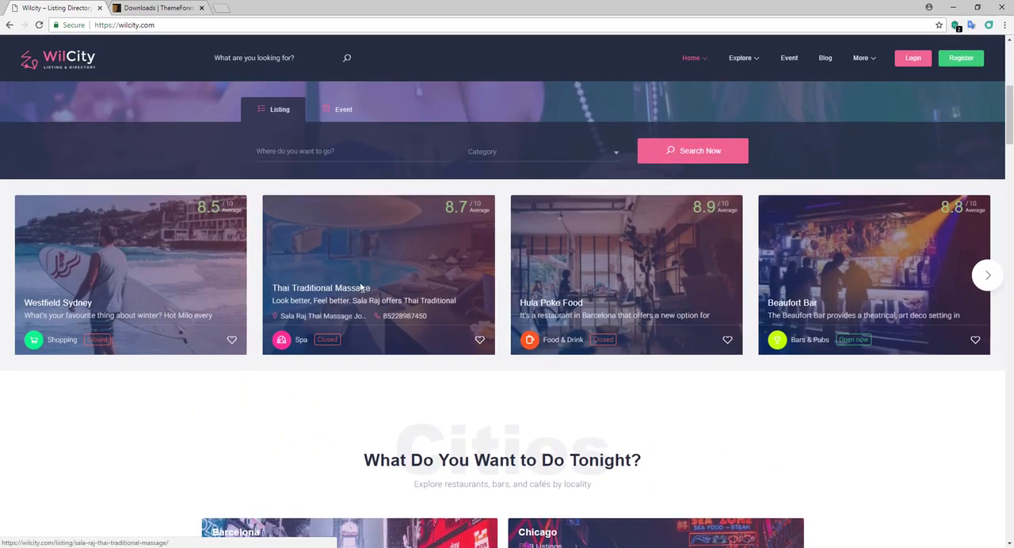
# - Open the Thai Traditional Massage listing and scroll its reviews, hours, features and photos
pyautogui.click(320, 287)
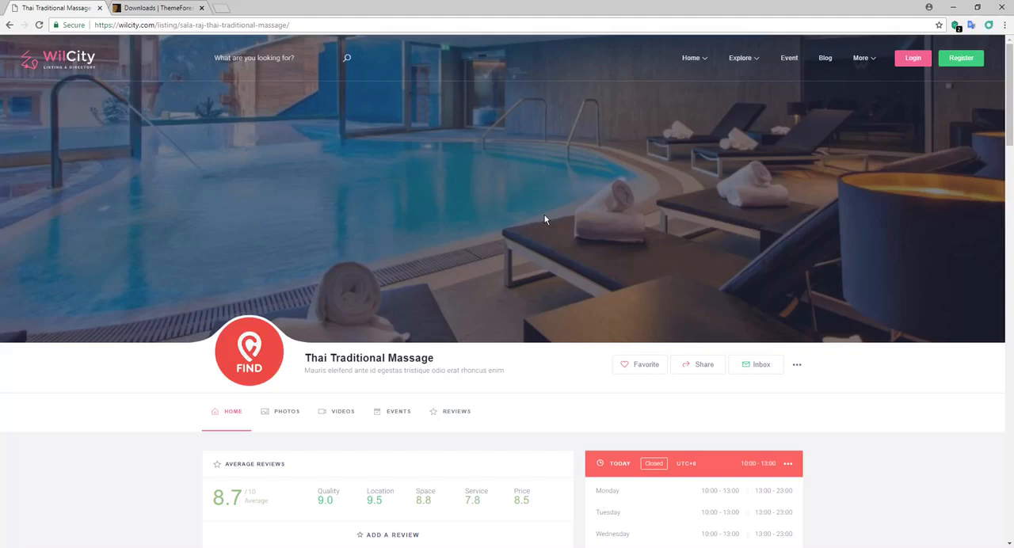
pyautogui.scroll(-3)
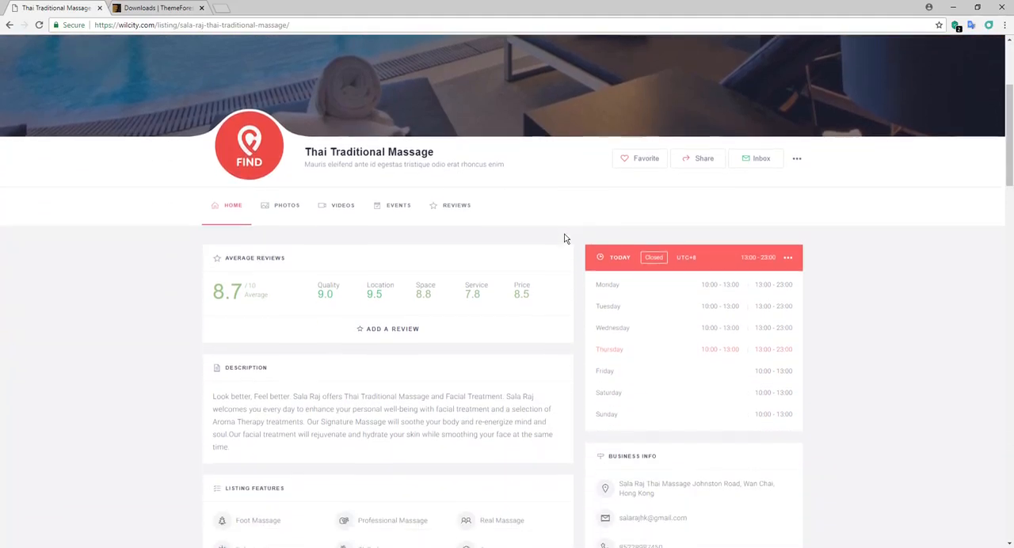
pyautogui.scroll(-3)
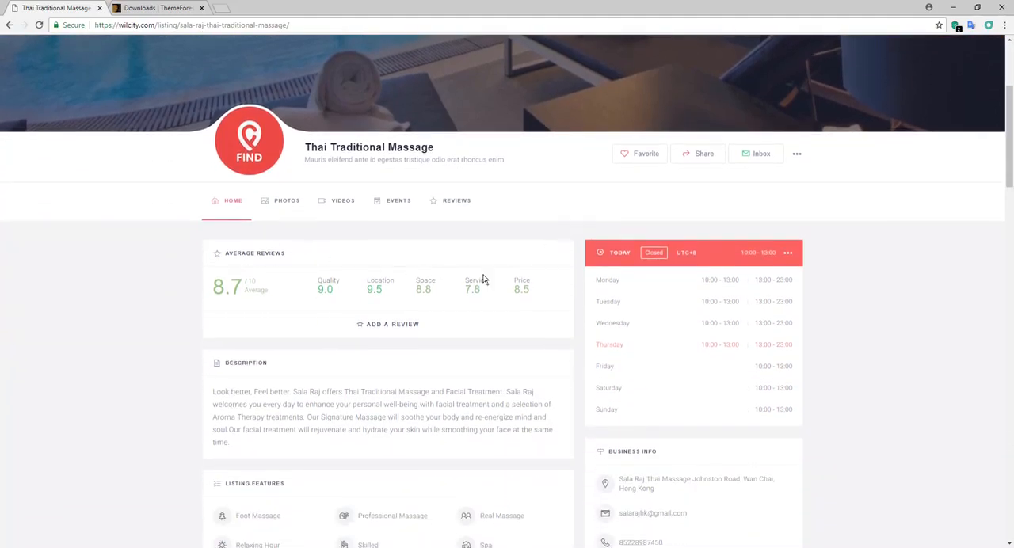
pyautogui.moveTo(831, 260)
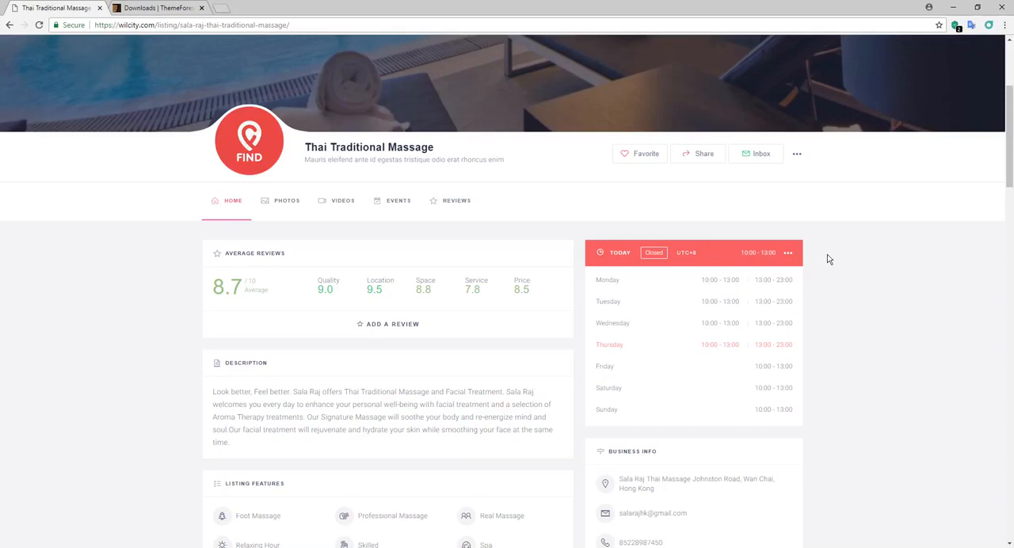
pyautogui.scroll(-3)
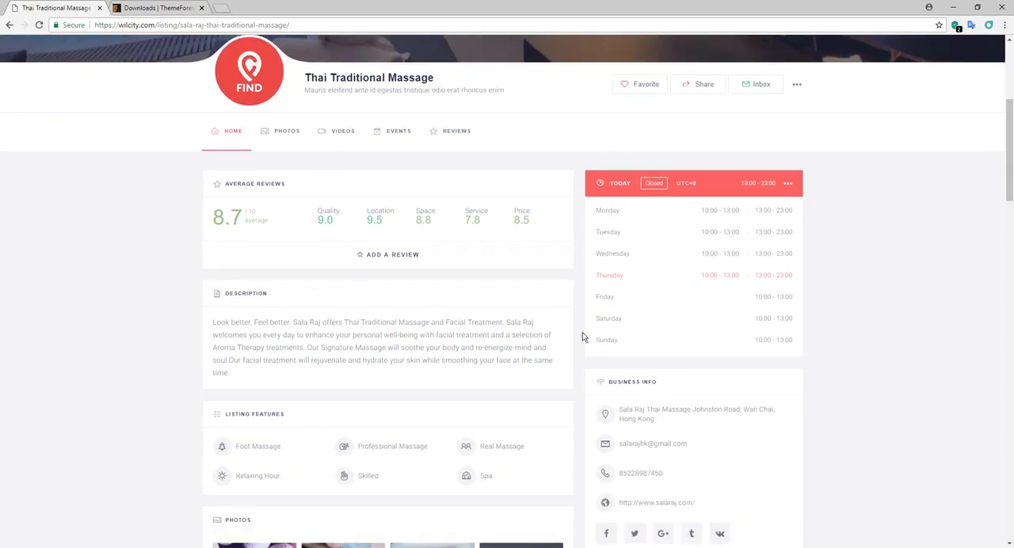
pyautogui.scroll(-3)
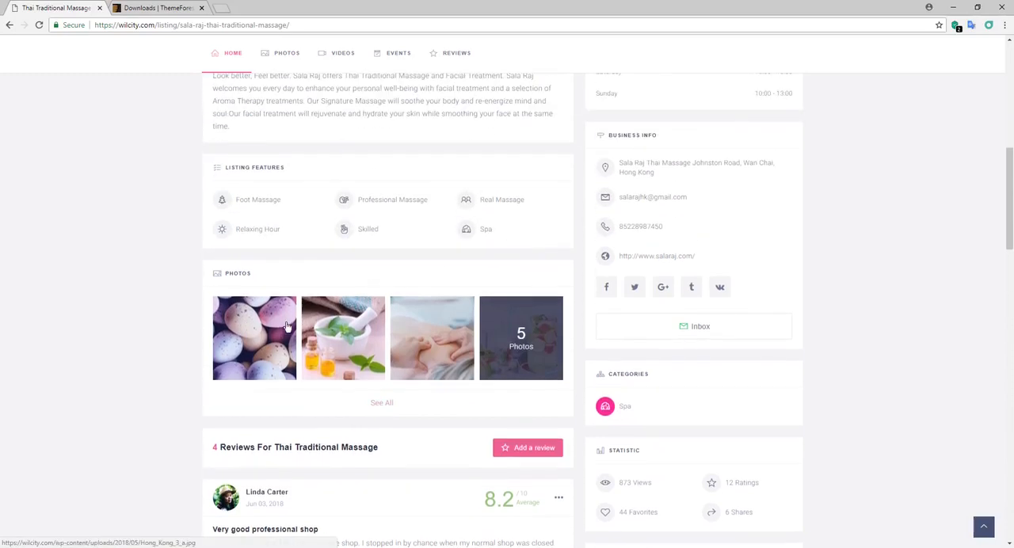
pyautogui.click(254, 338)
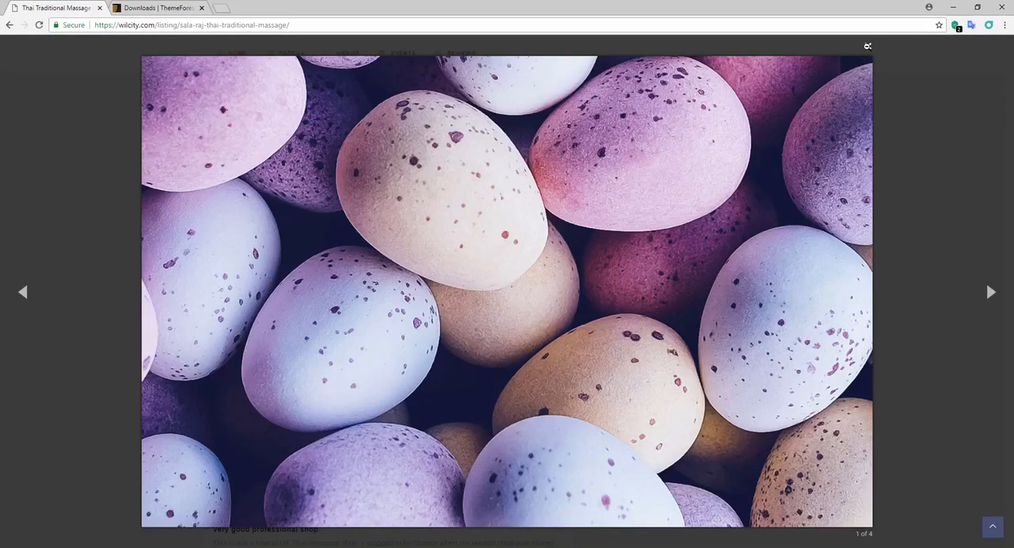
pyautogui.click(869, 46)
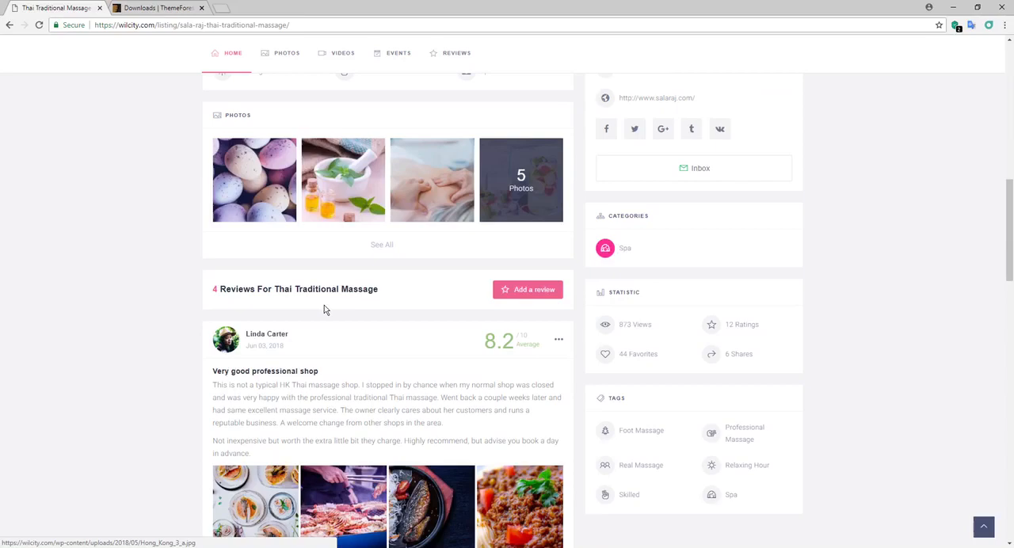
pyautogui.scroll(-3)
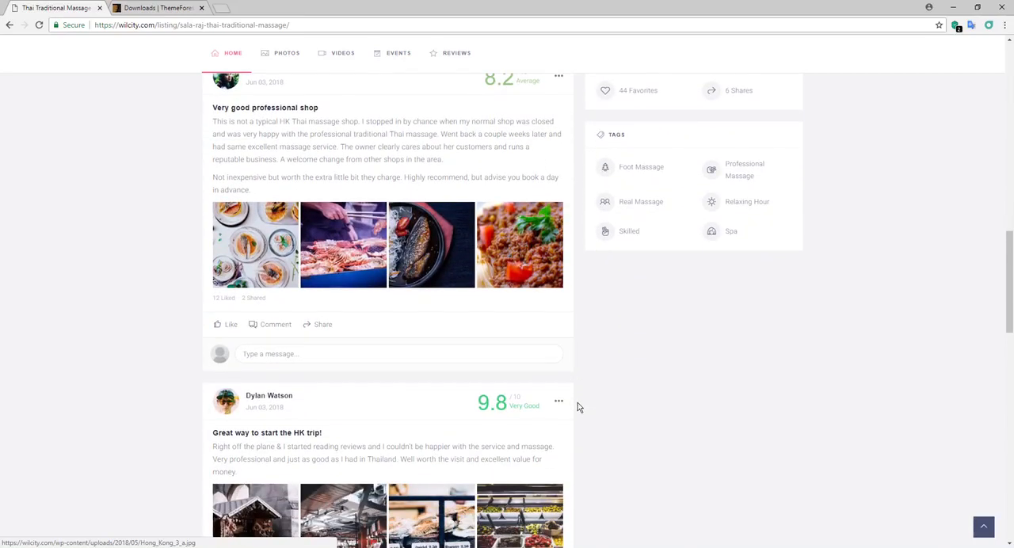
pyautogui.scroll(-3)
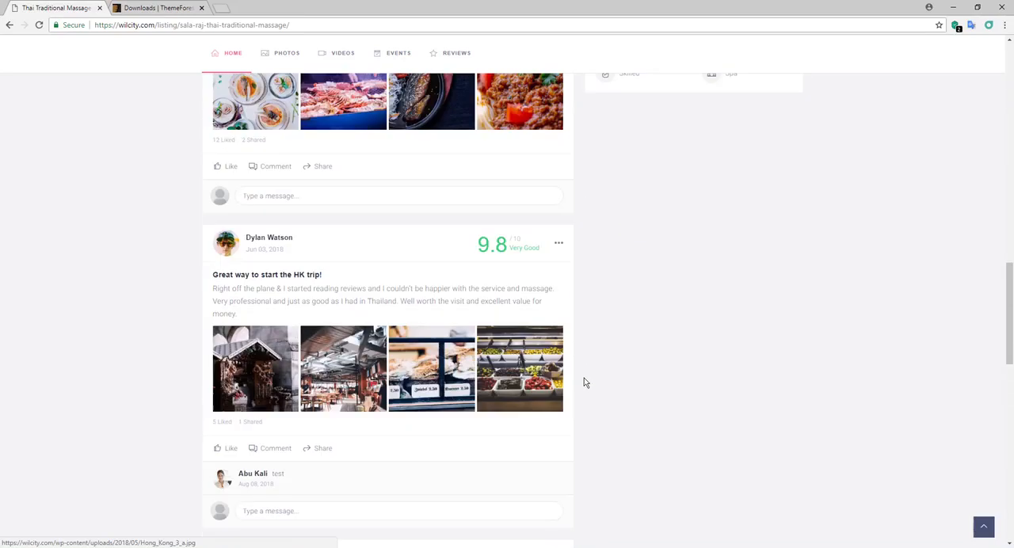
pyautogui.scroll(3)
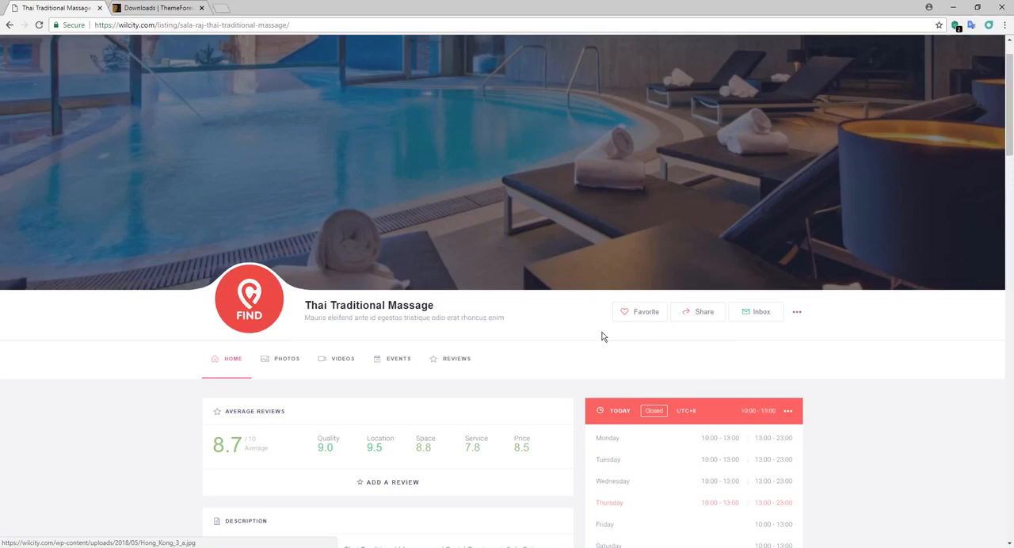
pyautogui.scroll(-3)
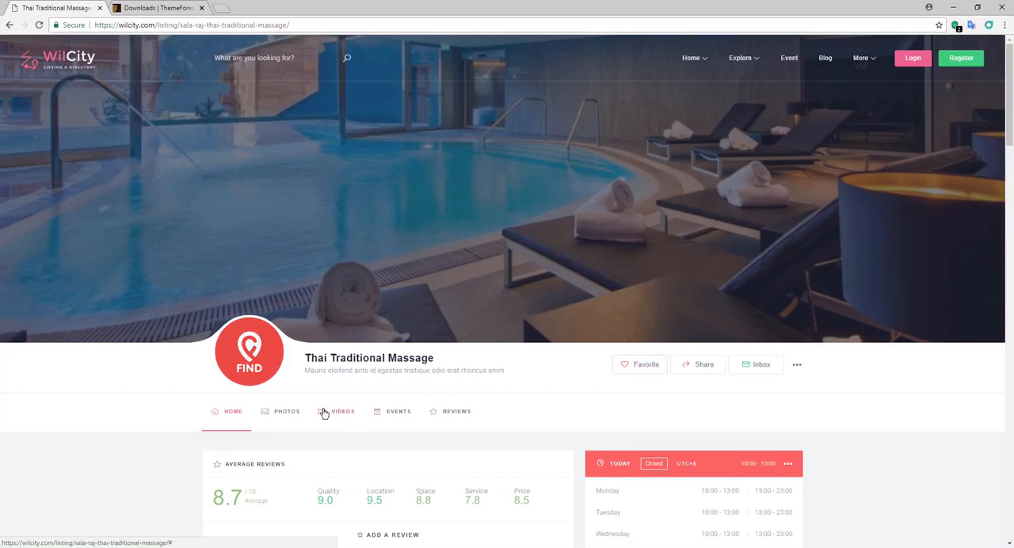
pyautogui.click(285, 412)
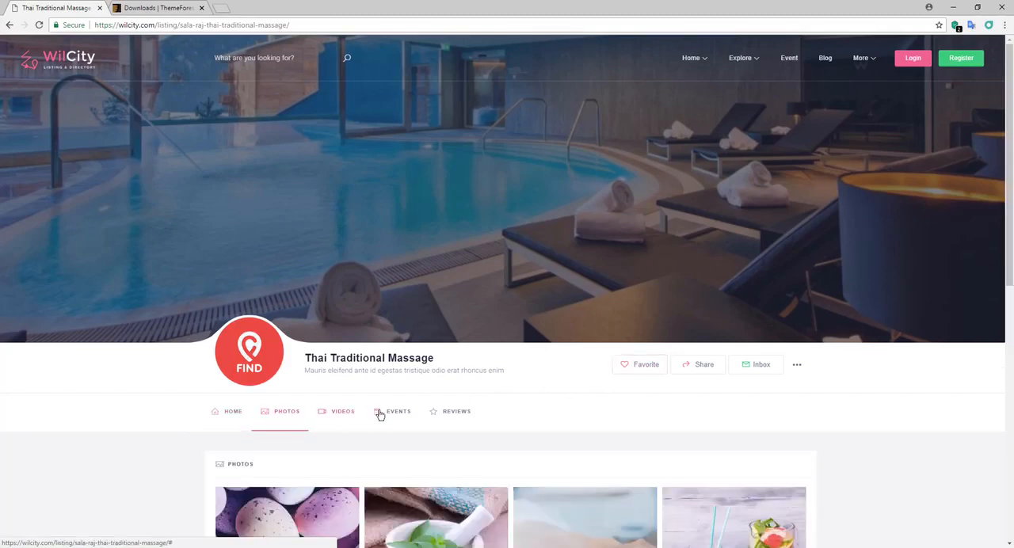
pyautogui.click(399, 412)
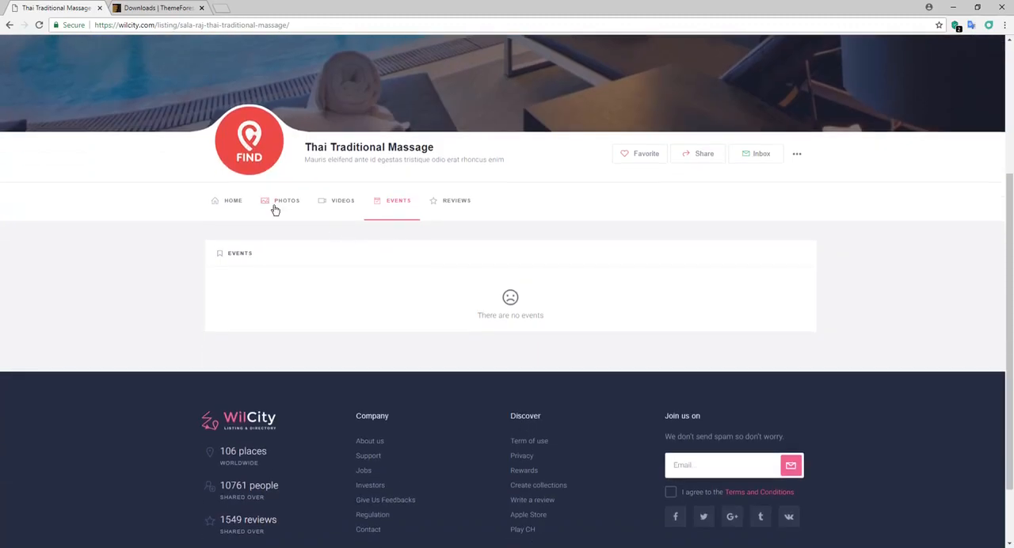
pyautogui.click(233, 200)
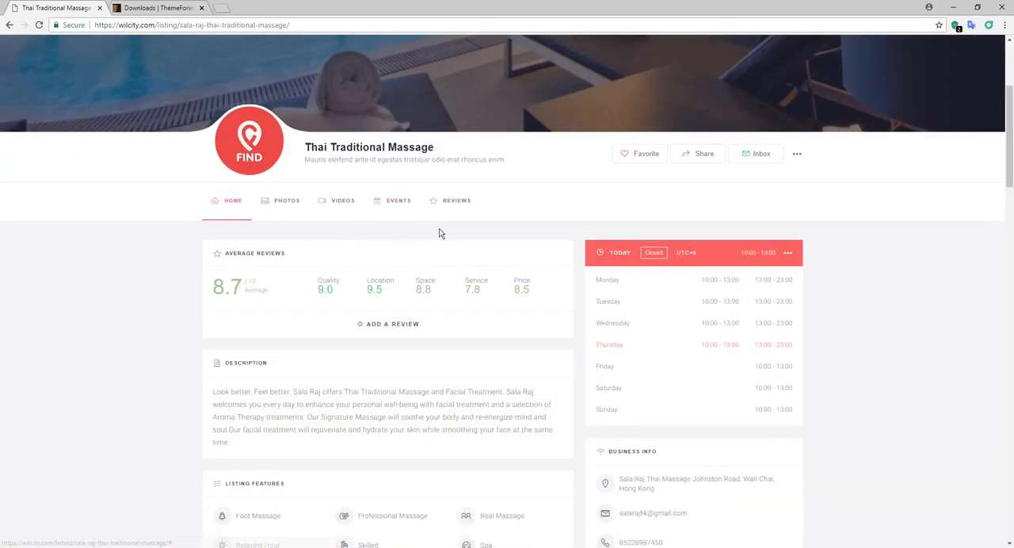
pyautogui.moveTo(546, 260)
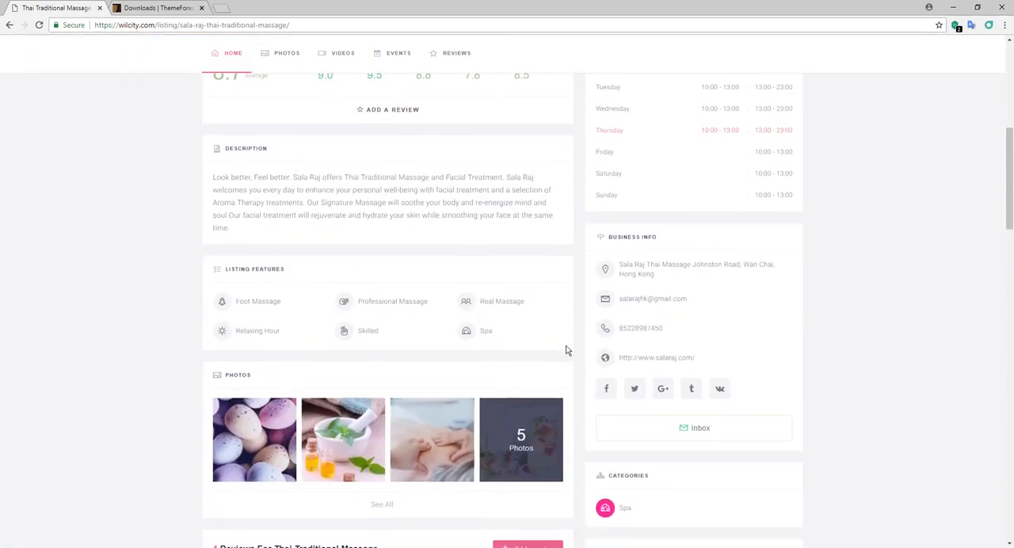
pyautogui.scroll(-3)
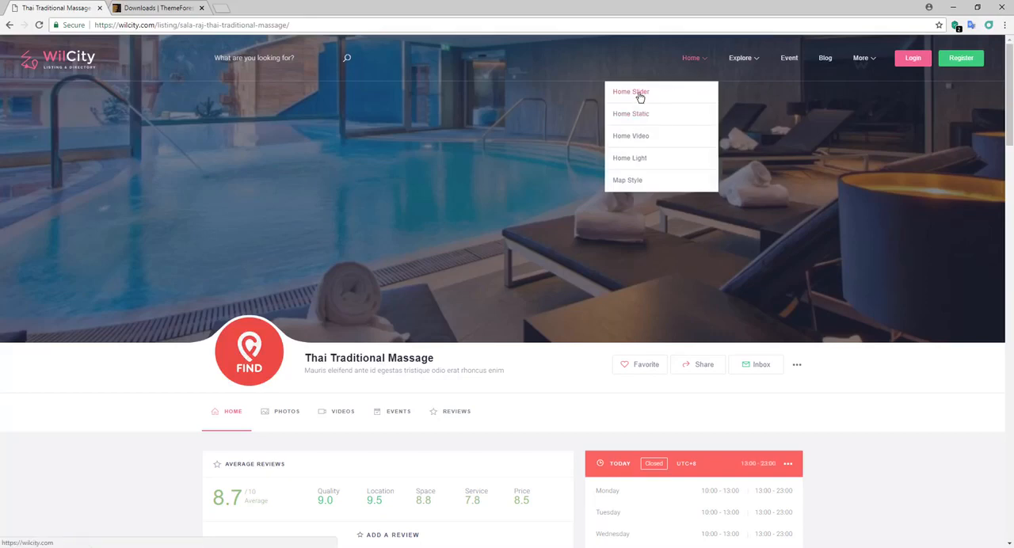
# - Preview the Home Slider, Home Static and Home Video homepage demos from the Home menu
pyautogui.click(631, 92)
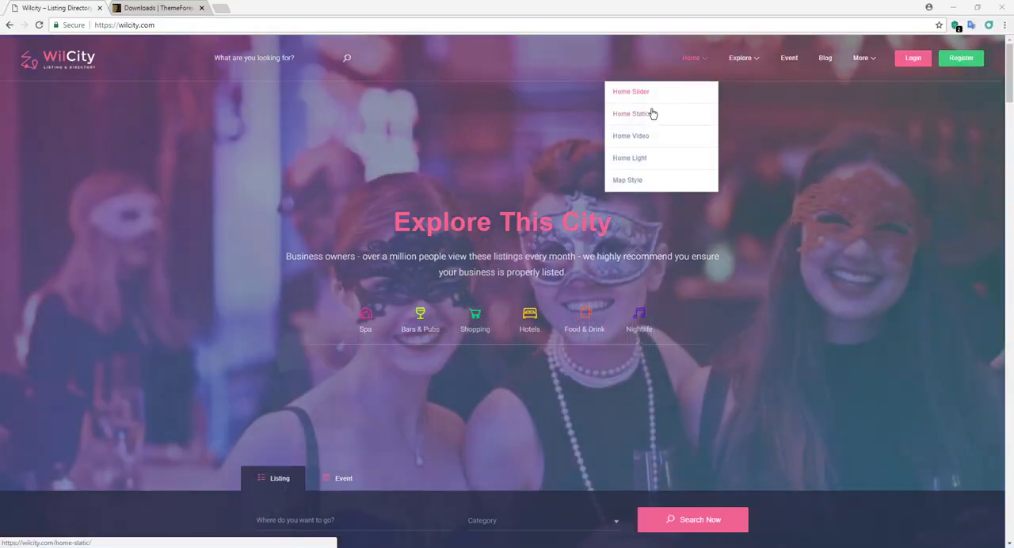
pyautogui.click(630, 114)
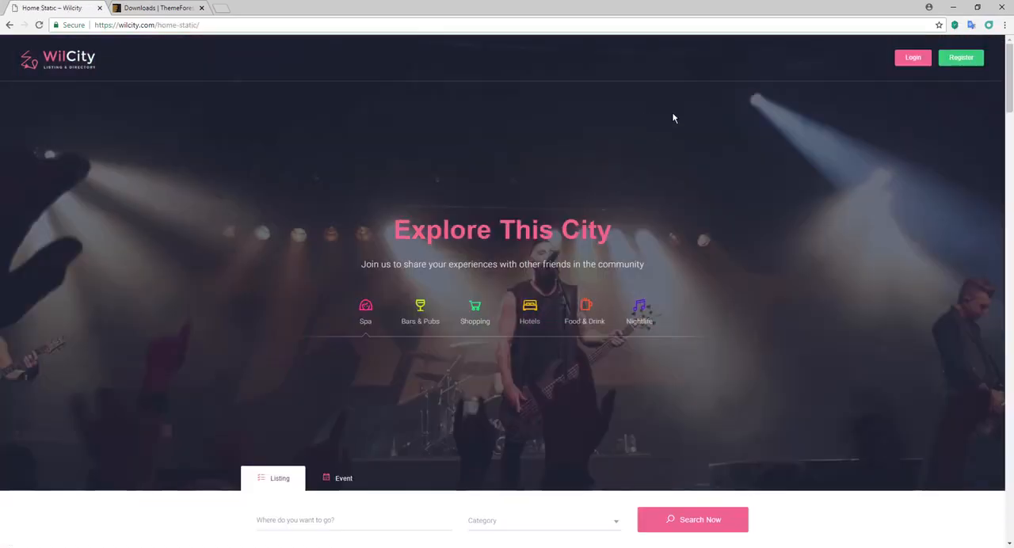
pyautogui.scroll(-3)
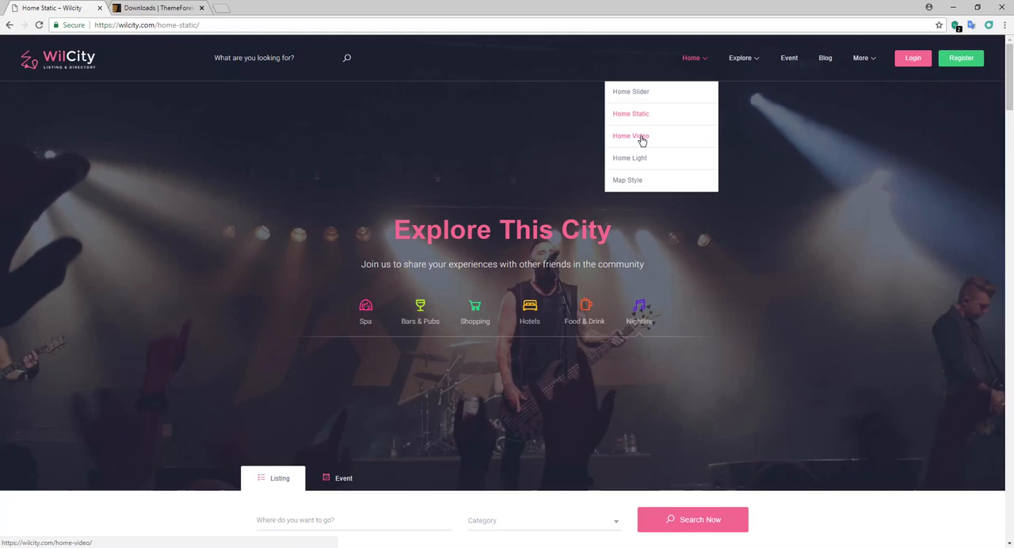
pyautogui.click(631, 136)
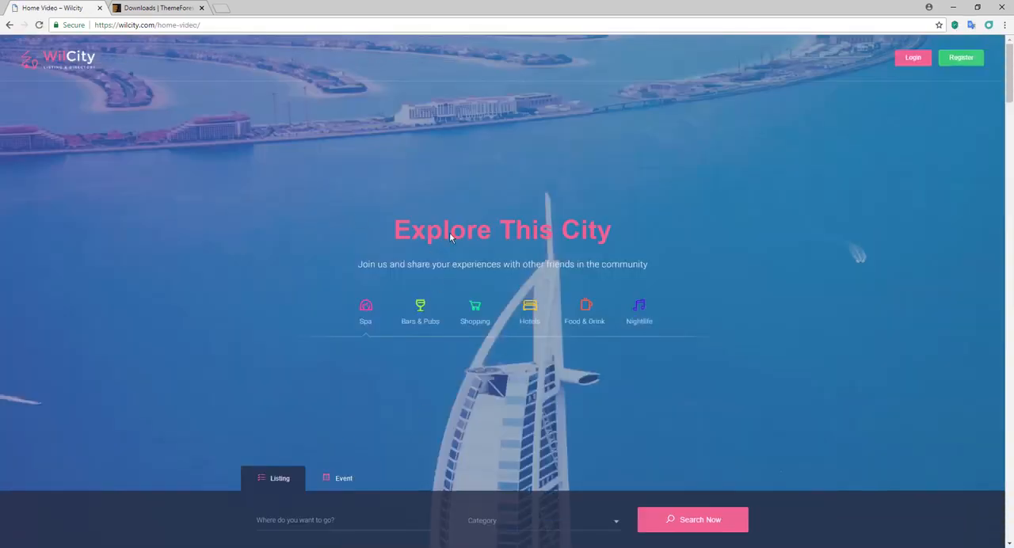
pyautogui.scroll(-3)
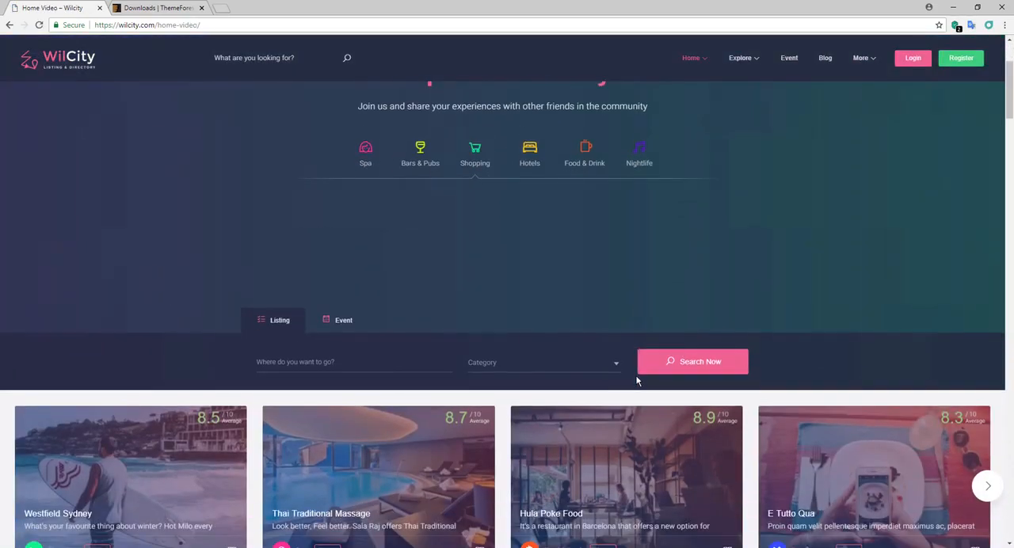
pyautogui.scroll(3)
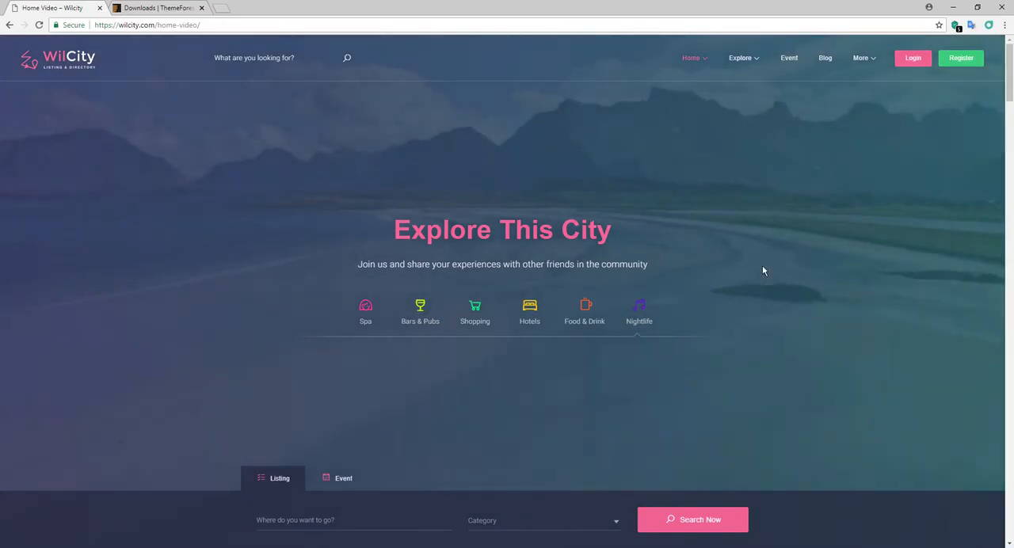
# - Open the Home Light demo, then the Map Style listing search page
pyautogui.click(691, 57)
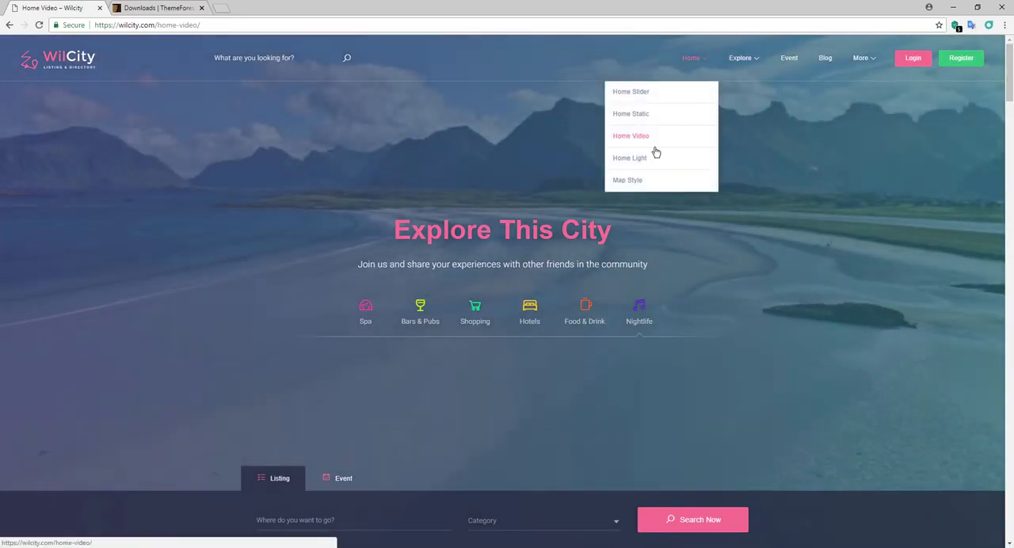
pyautogui.click(630, 158)
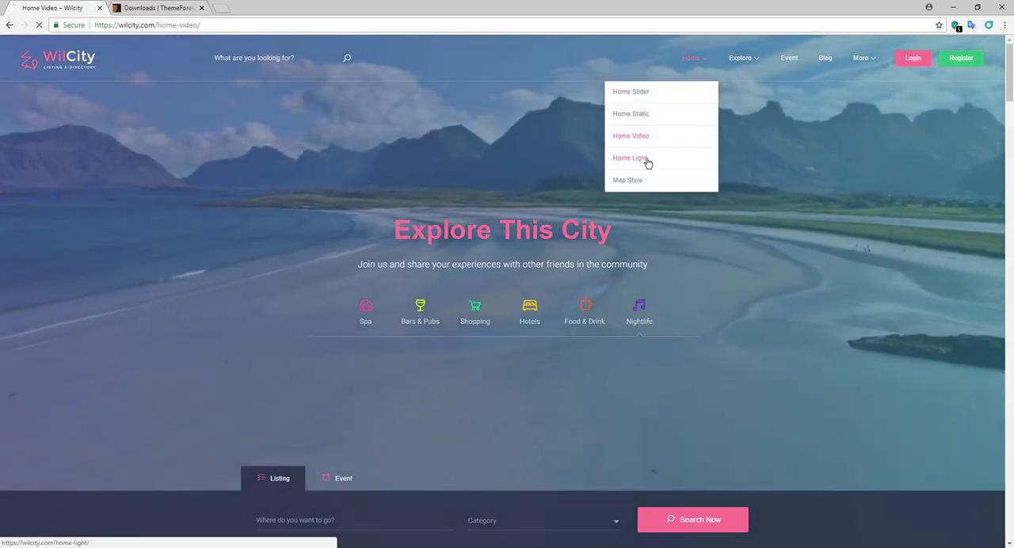
pyautogui.click(631, 158)
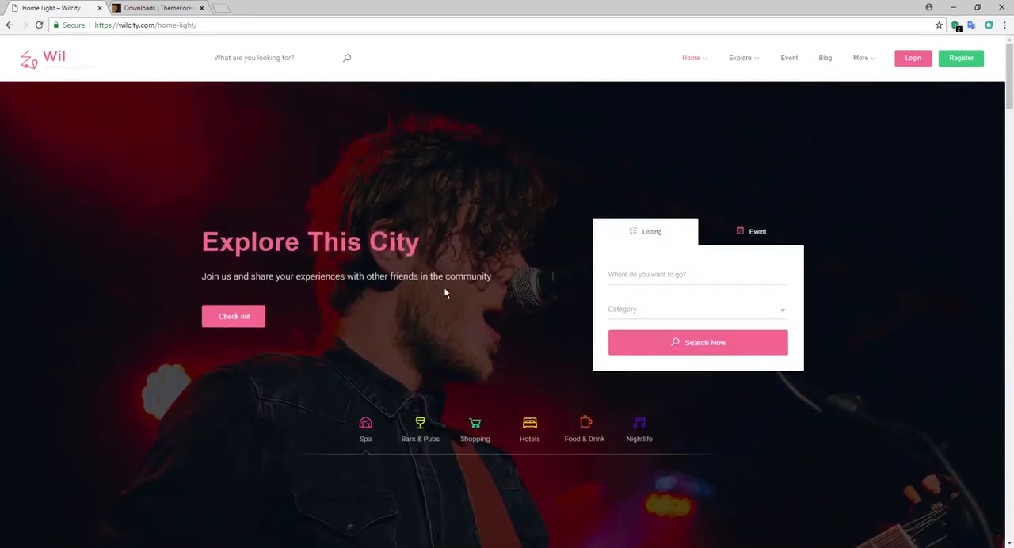
pyautogui.click(691, 57)
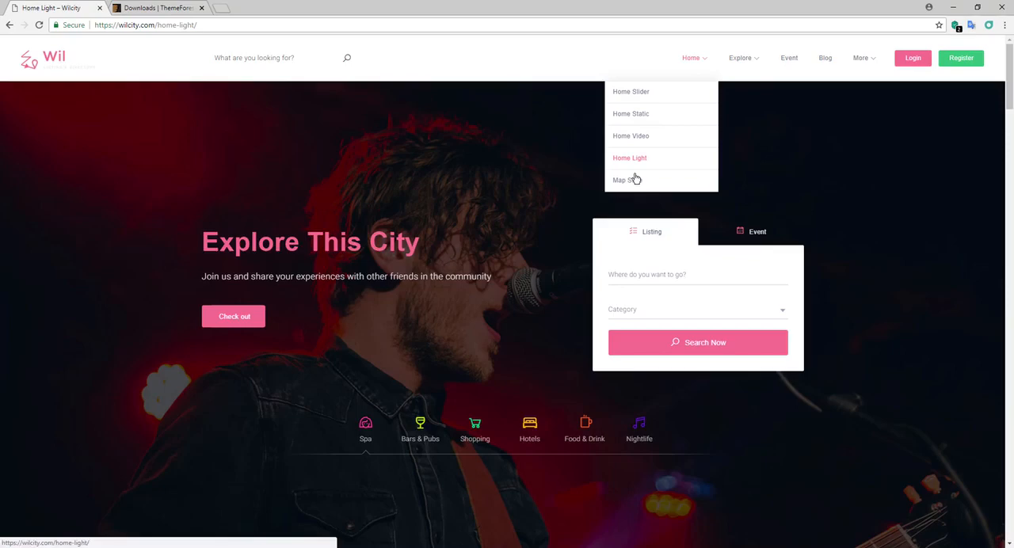
pyautogui.click(626, 180)
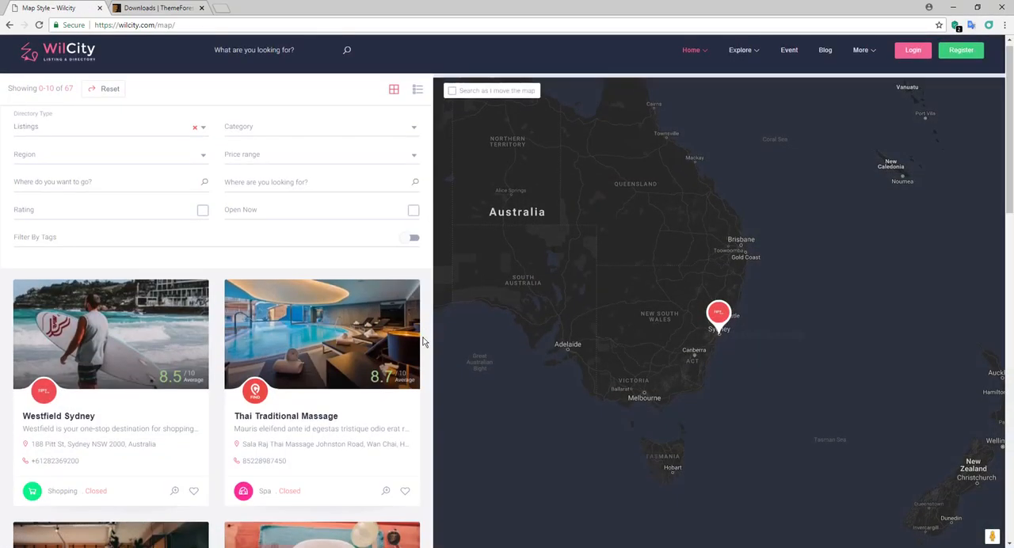
# - Scroll the map-style listing cards and return to the main homepage via the WilCity logo
pyautogui.scroll(-3)
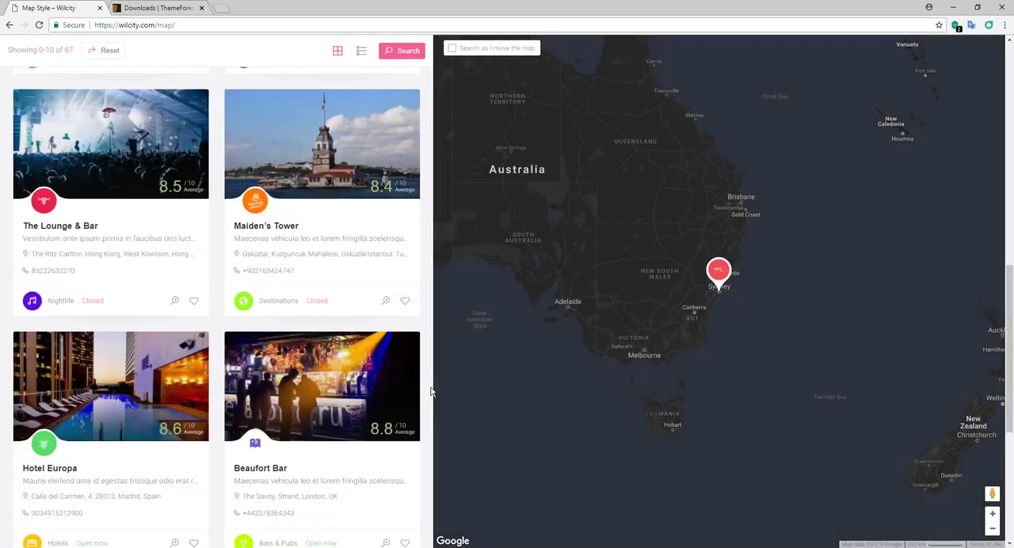
pyautogui.click(691, 57)
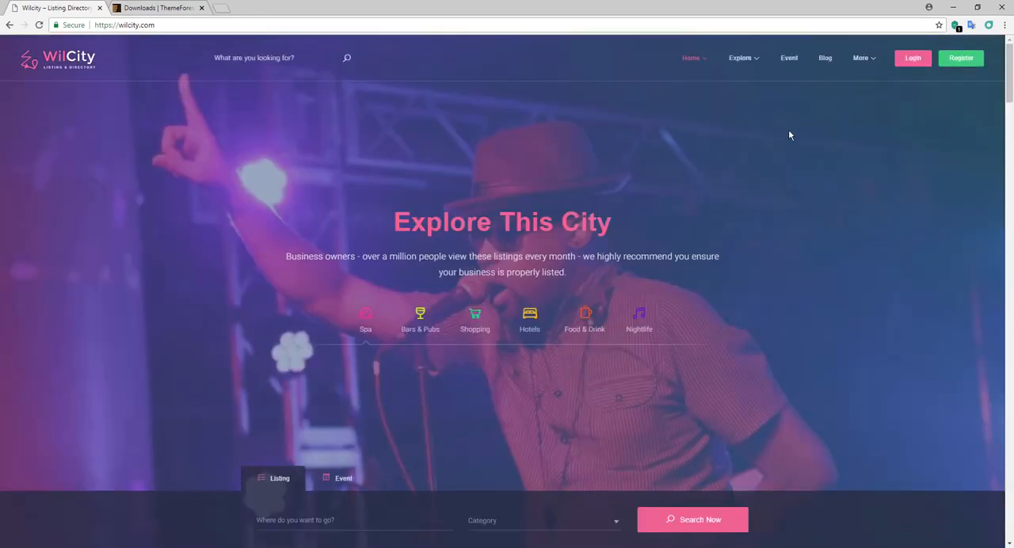
# - Scroll the homepage down to the featured listing cards above the cities section
pyautogui.scroll(-3)
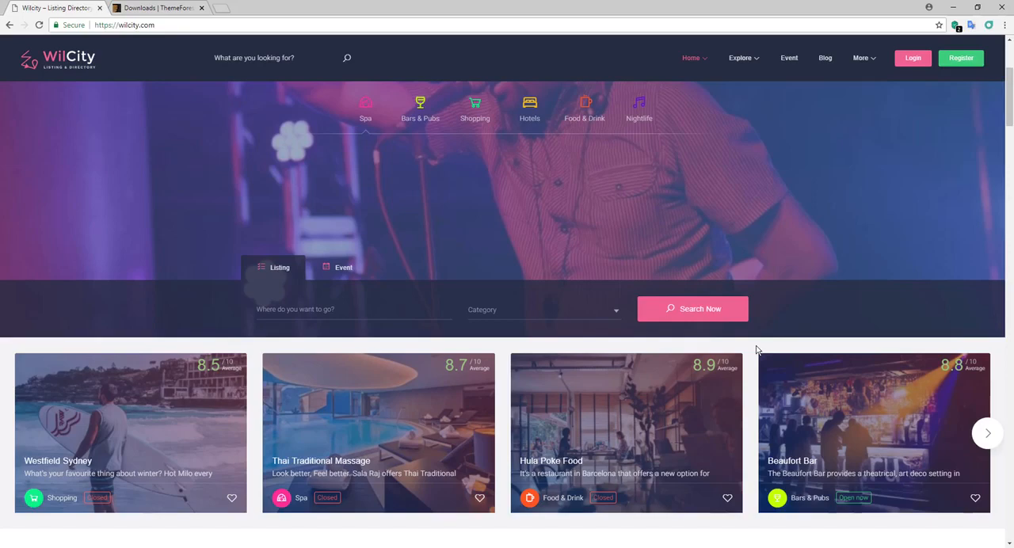
pyautogui.scroll(-3)
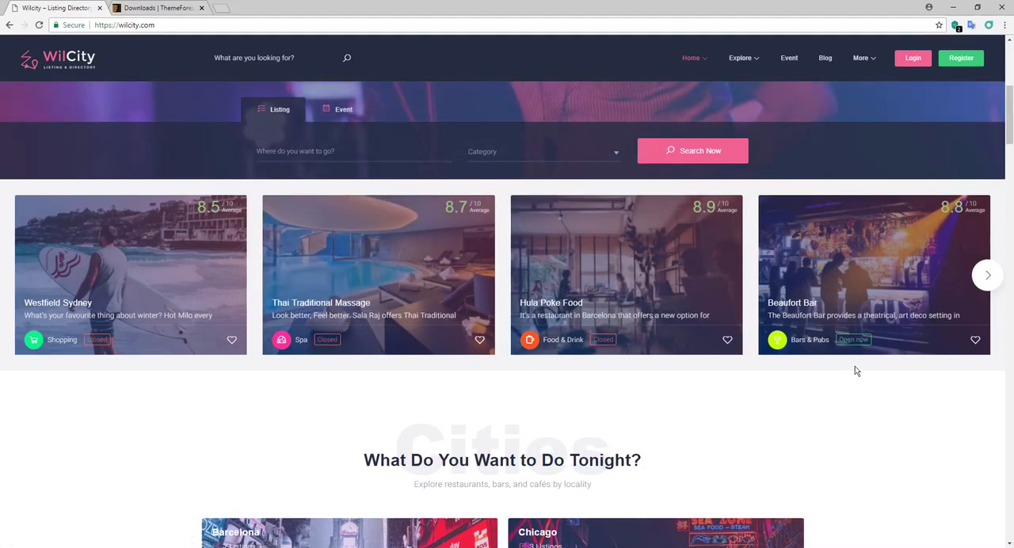
pyautogui.moveTo(748, 206)
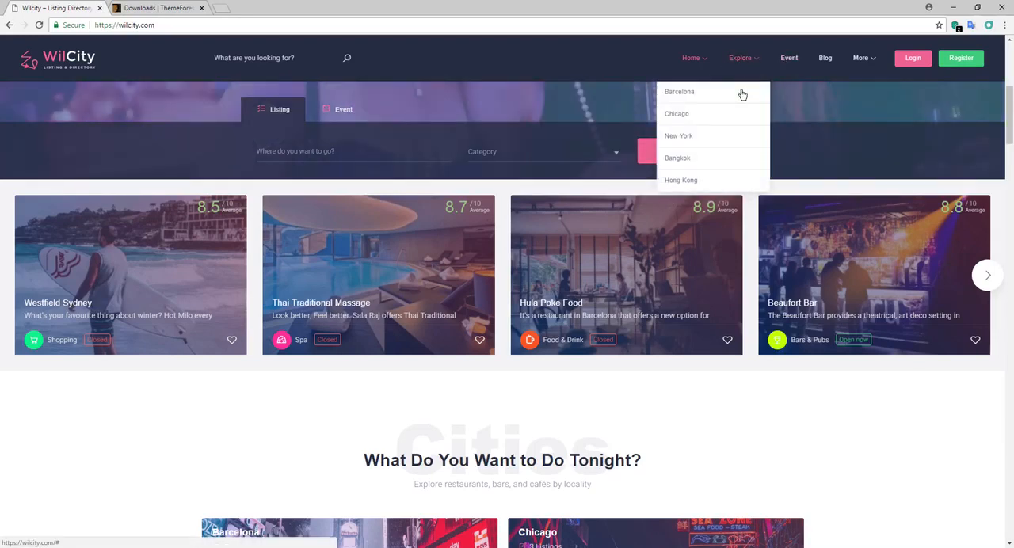
# - View the Barcelona listing results, then open the Events page and the Blog page
pyautogui.click(678, 91)
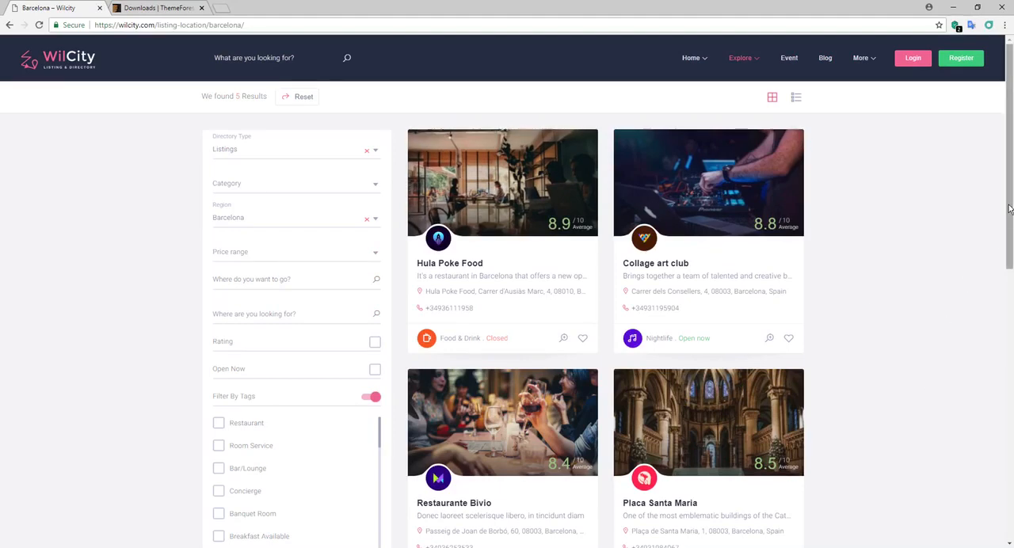
pyautogui.scroll(-3)
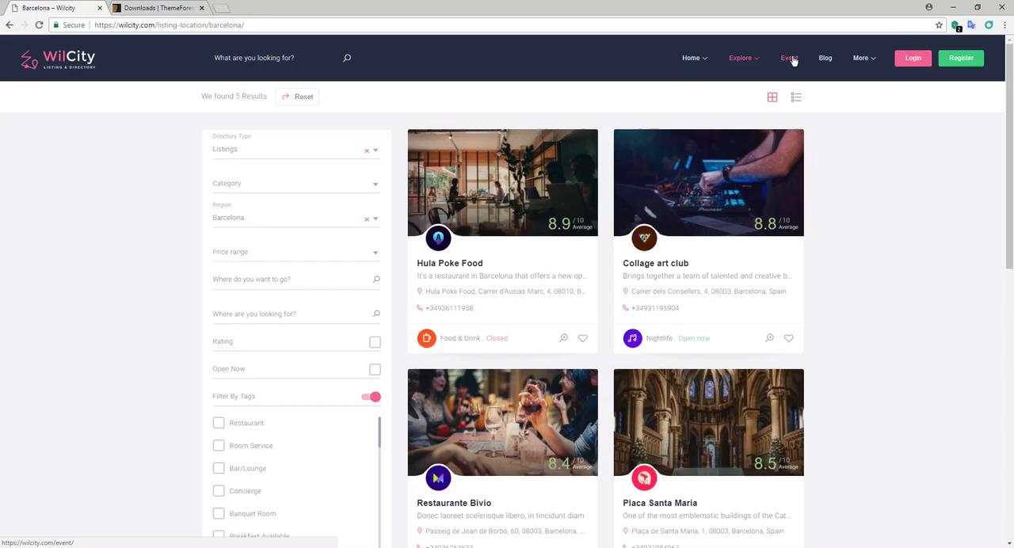
pyautogui.click(789, 57)
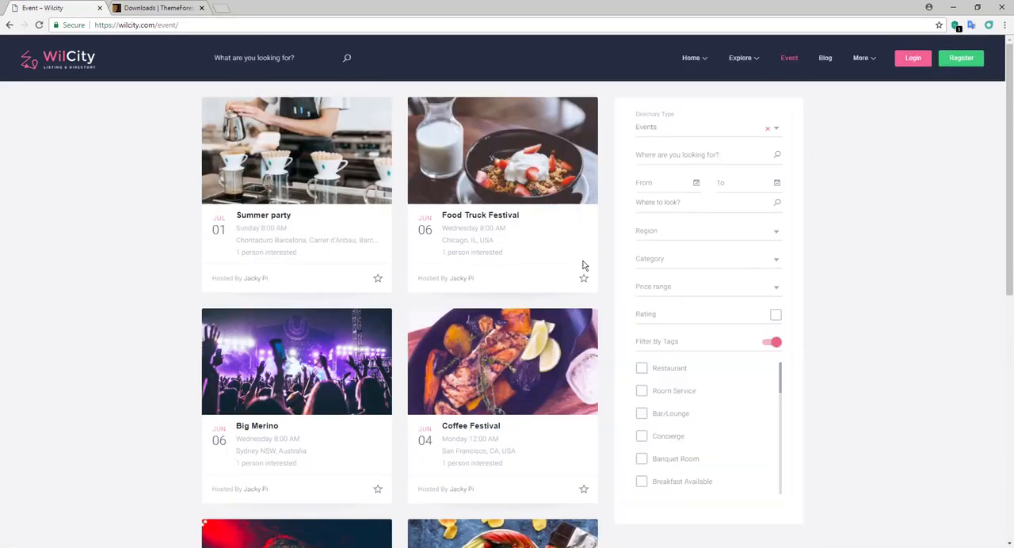
pyautogui.moveTo(515, 371)
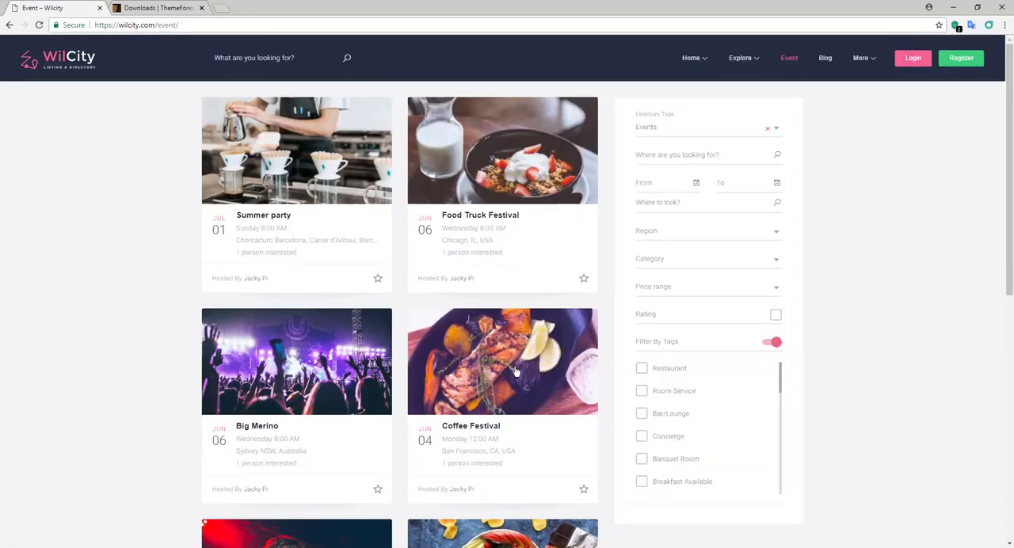
pyautogui.moveTo(413, 326)
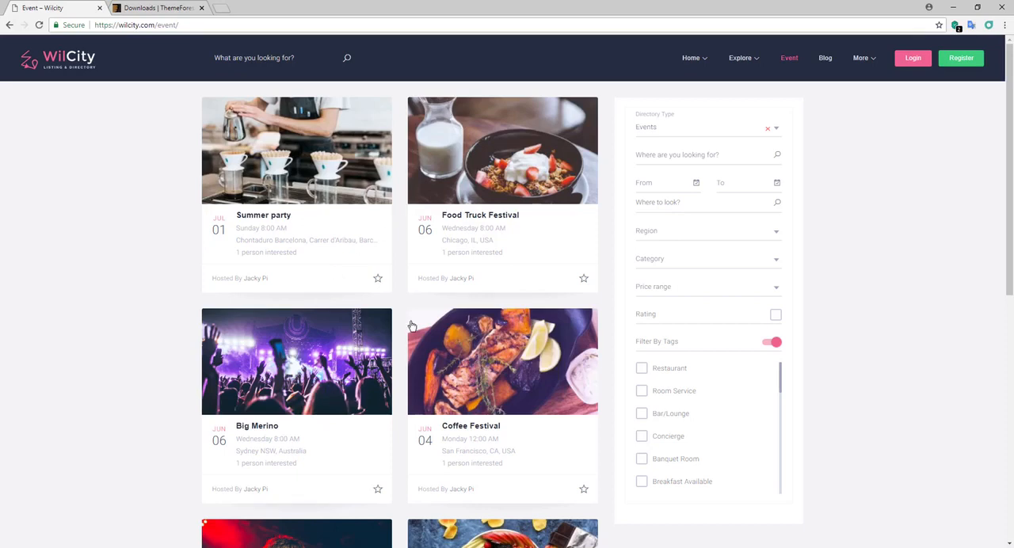
pyautogui.moveTo(713, 92)
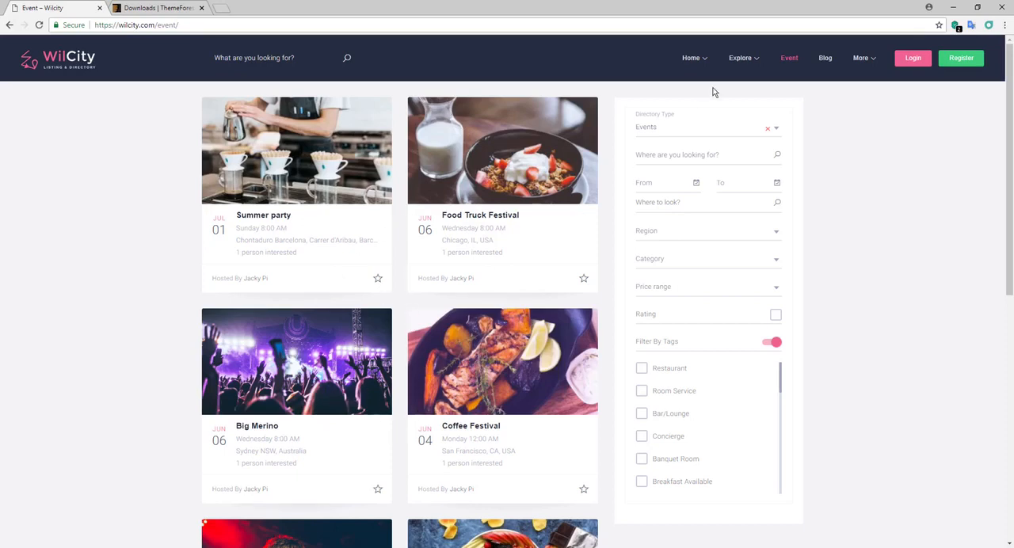
pyautogui.click(824, 57)
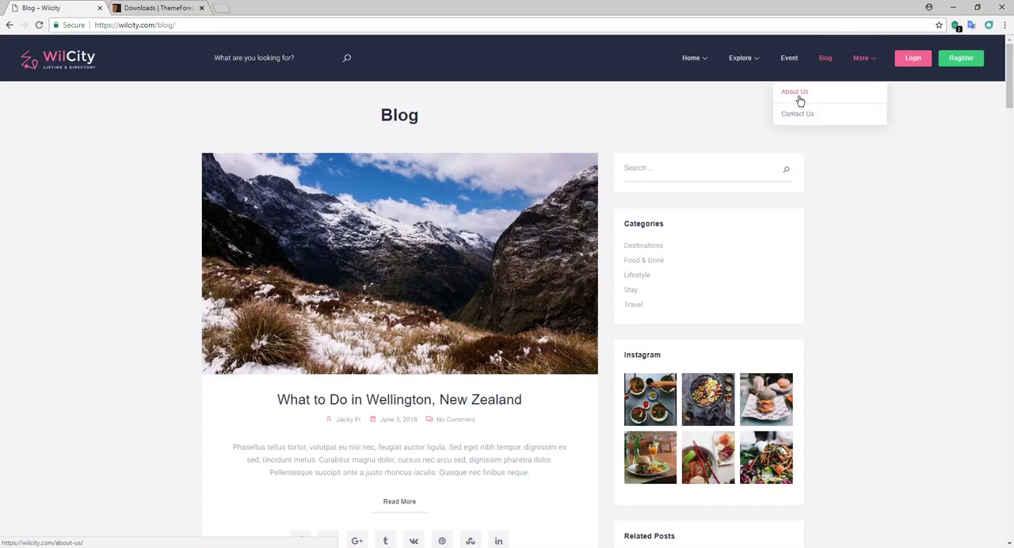
# - Open About Us, scroll to the Creative professionals team, then go to Contact Us
pyautogui.click(794, 92)
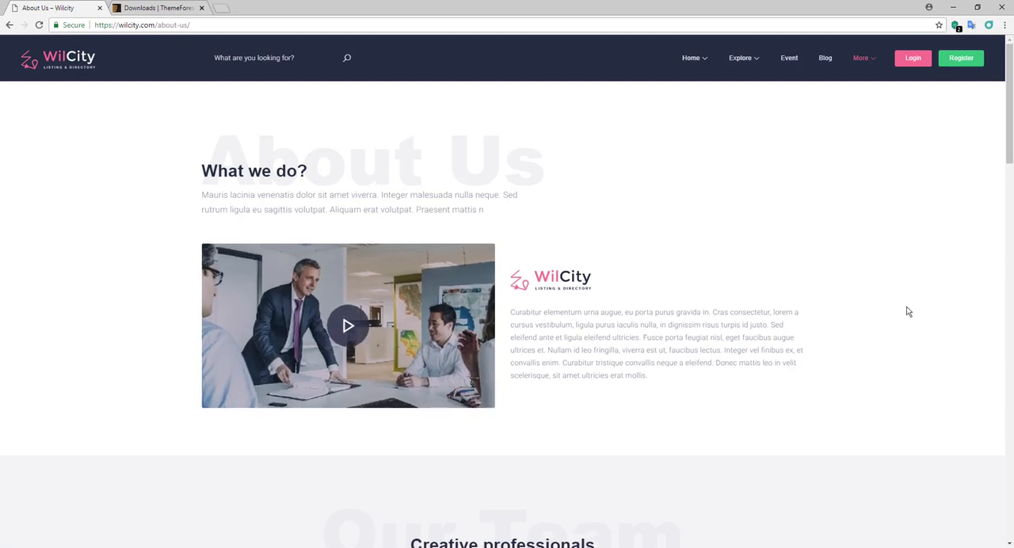
pyautogui.moveTo(913, 298)
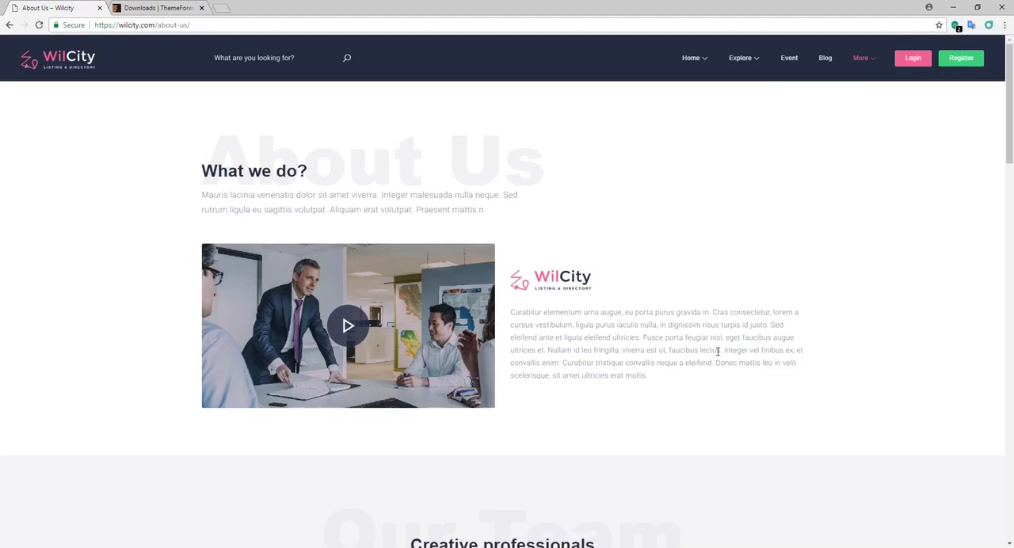
pyautogui.scroll(-3)
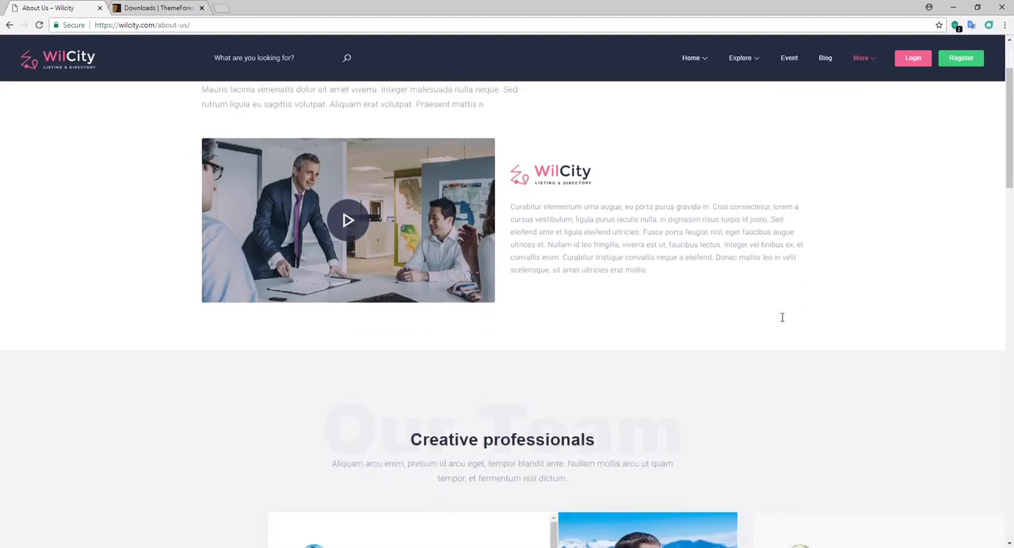
pyautogui.moveTo(783, 322)
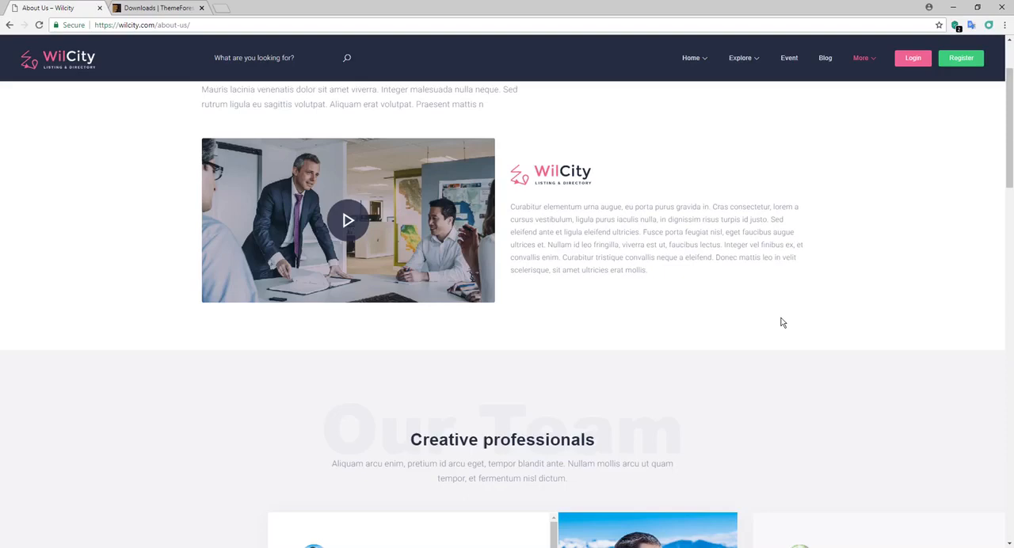
pyautogui.scroll(-3)
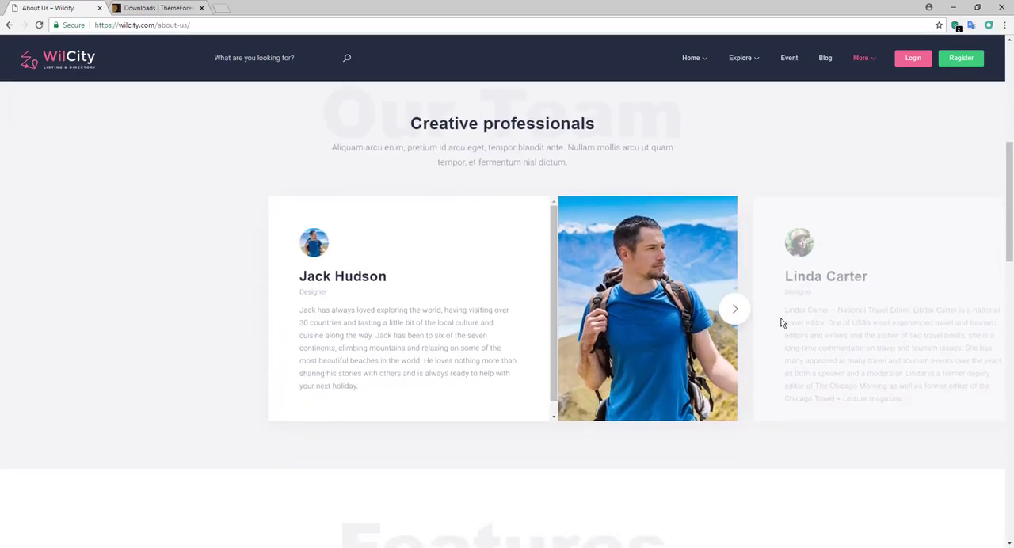
pyautogui.click(734, 309)
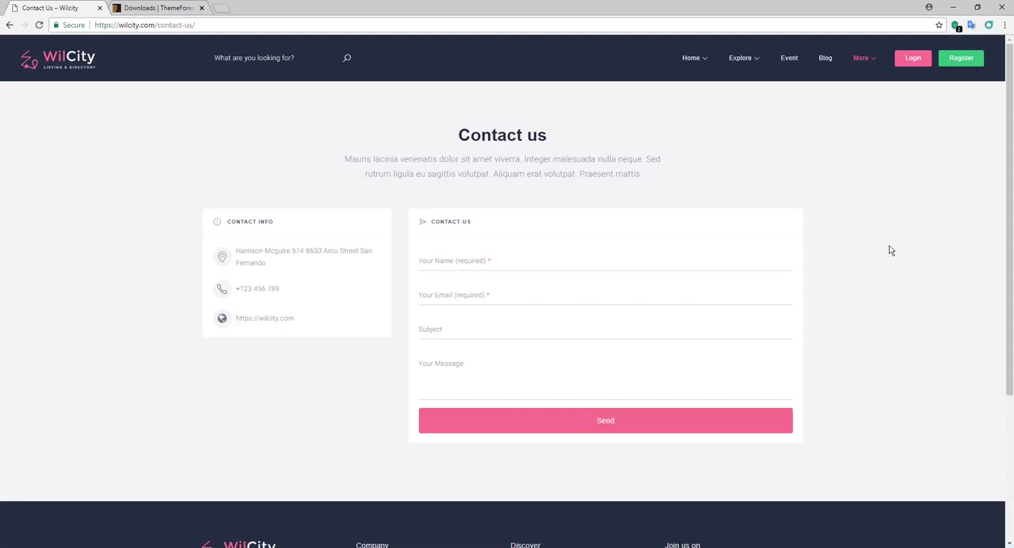
pyautogui.moveTo(911, 46)
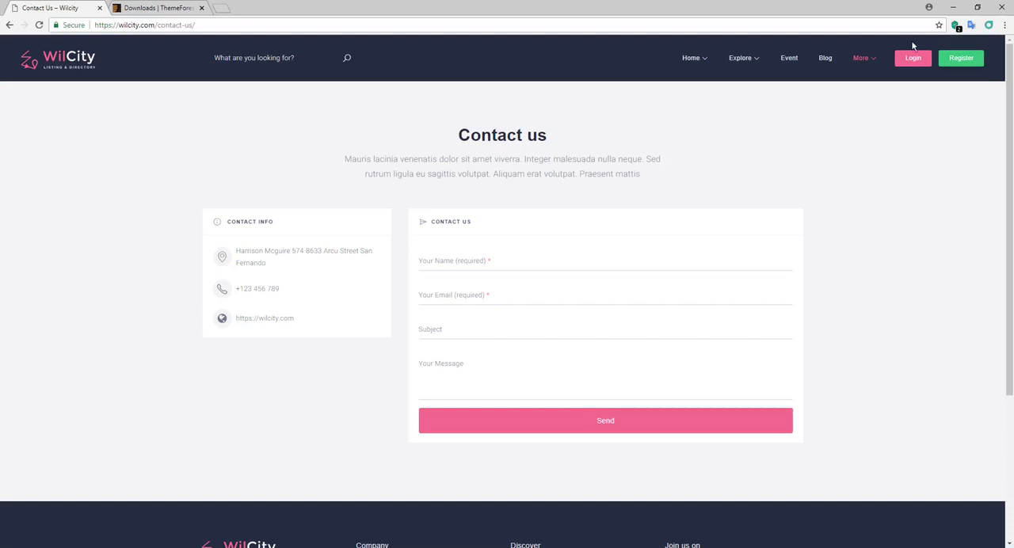
# - Preview the Login popup, switch to the Register form, then close it back to the homepage
pyautogui.click(913, 57)
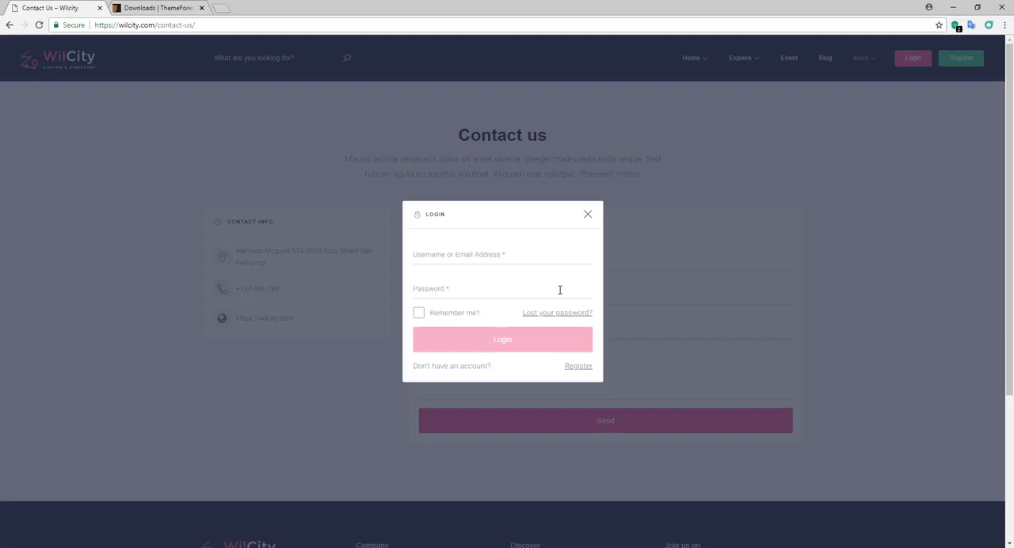
pyautogui.click(577, 365)
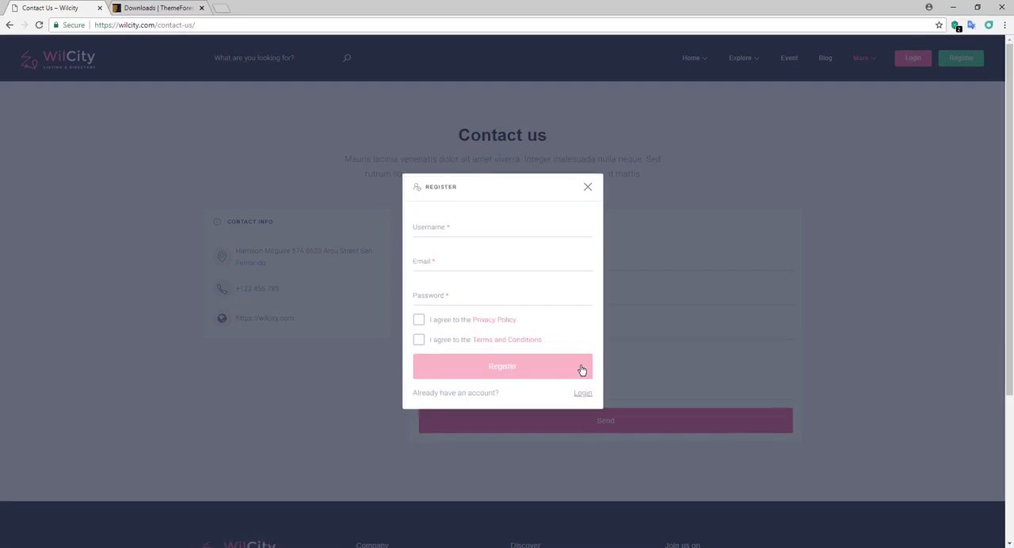
pyautogui.click(586, 187)
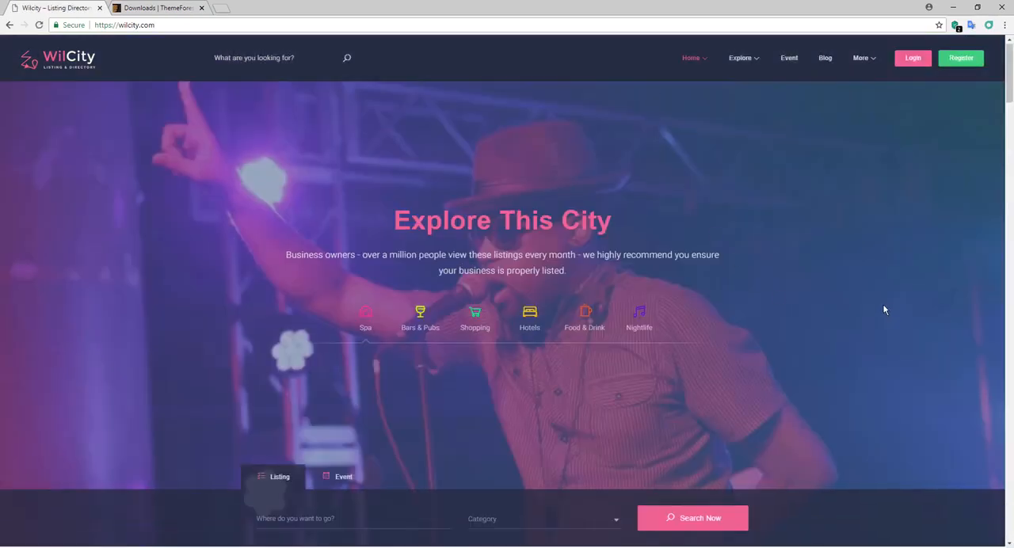
# - Scroll down the homepage through listings, the app banner, Events for you and Top Authors
pyautogui.scroll(-3)
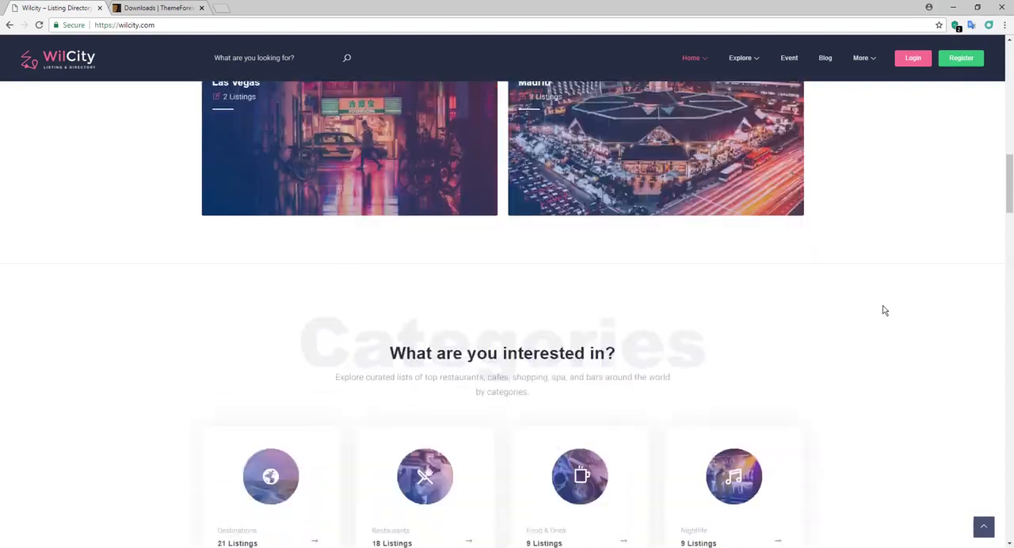
pyautogui.scroll(-3)
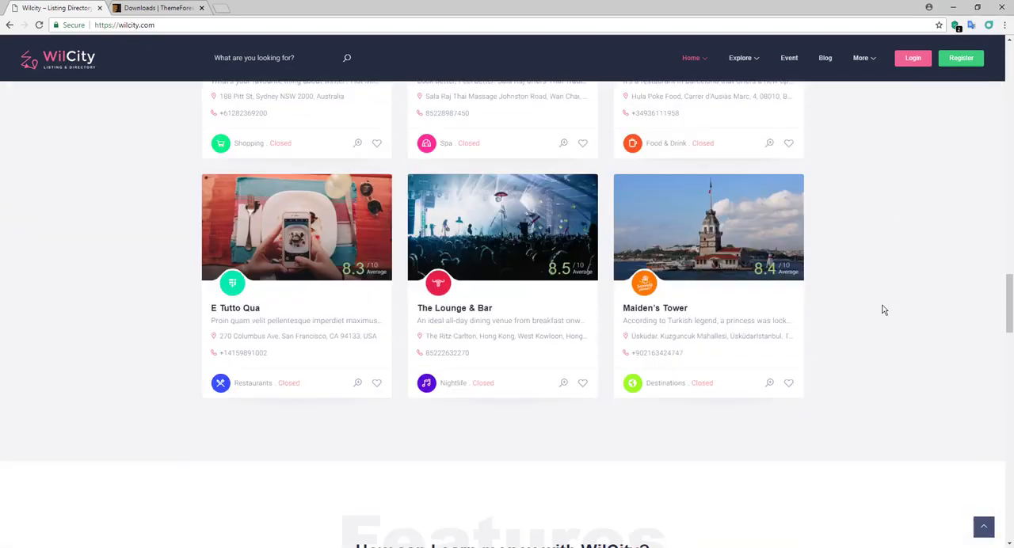
pyautogui.scroll(-3)
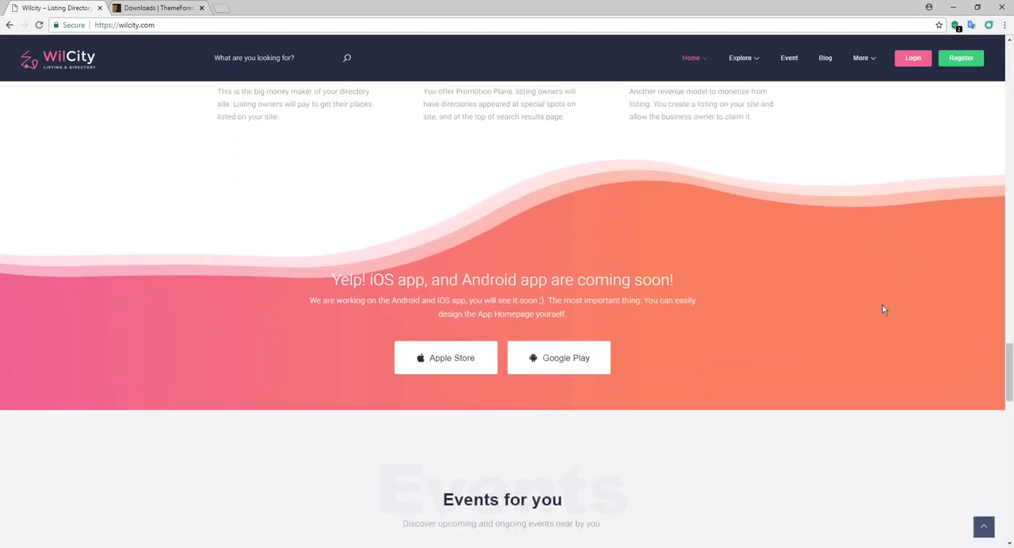
pyautogui.scroll(-3)
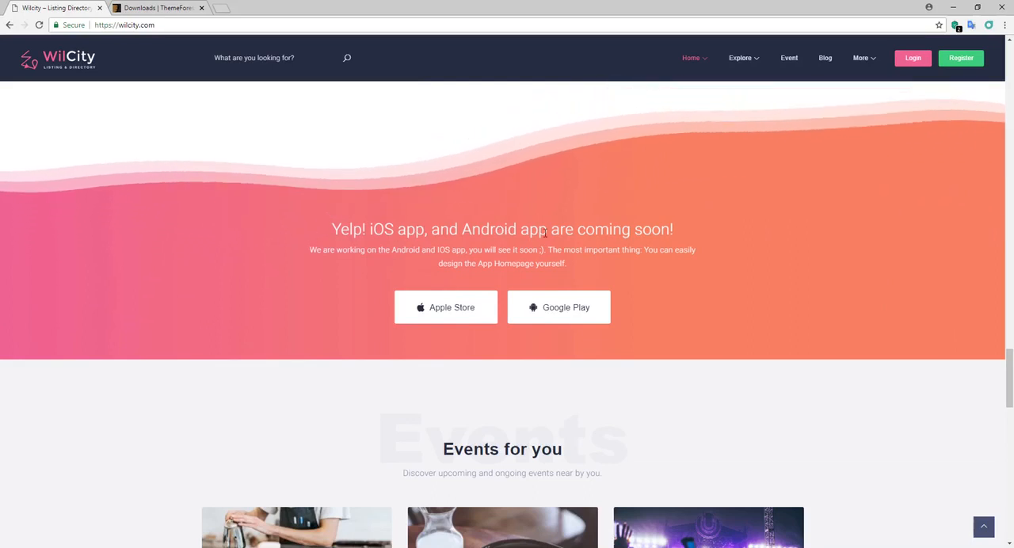
pyautogui.moveTo(766, 306)
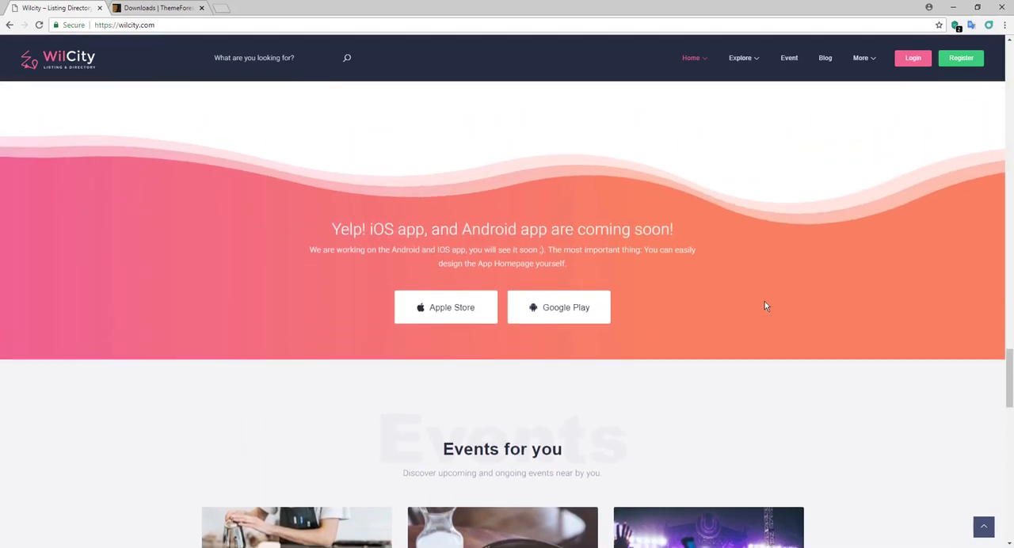
pyautogui.scroll(-3)
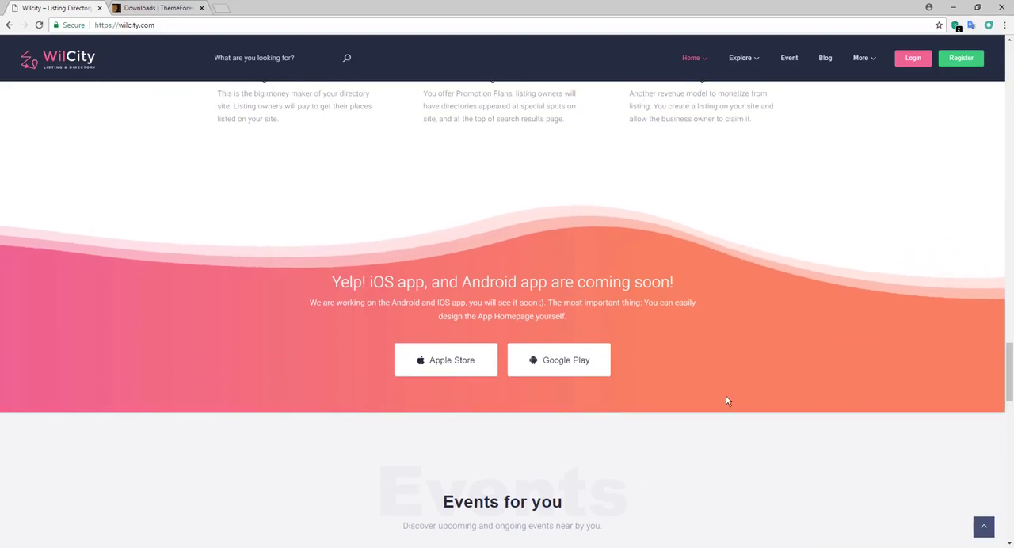
pyautogui.scroll(-3)
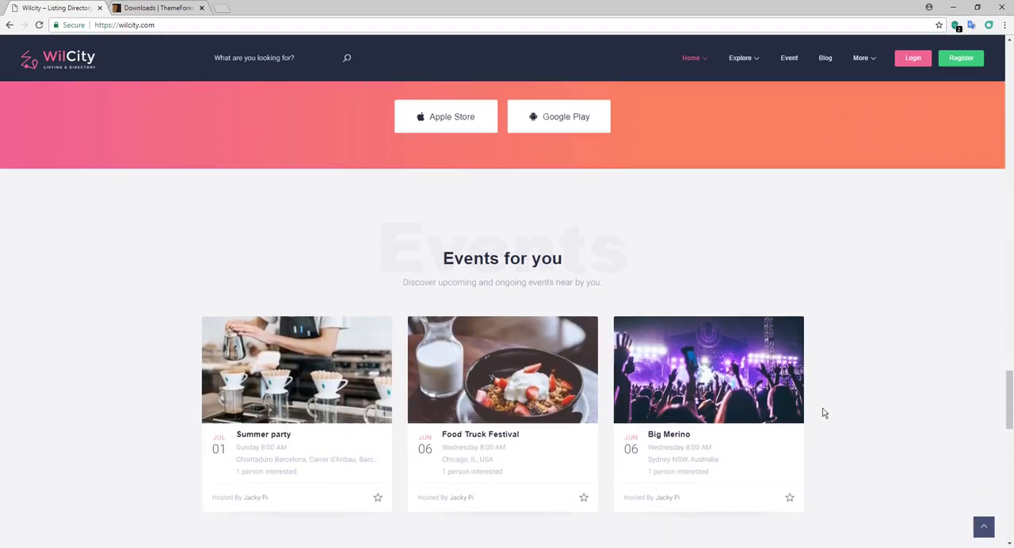
pyautogui.scroll(-3)
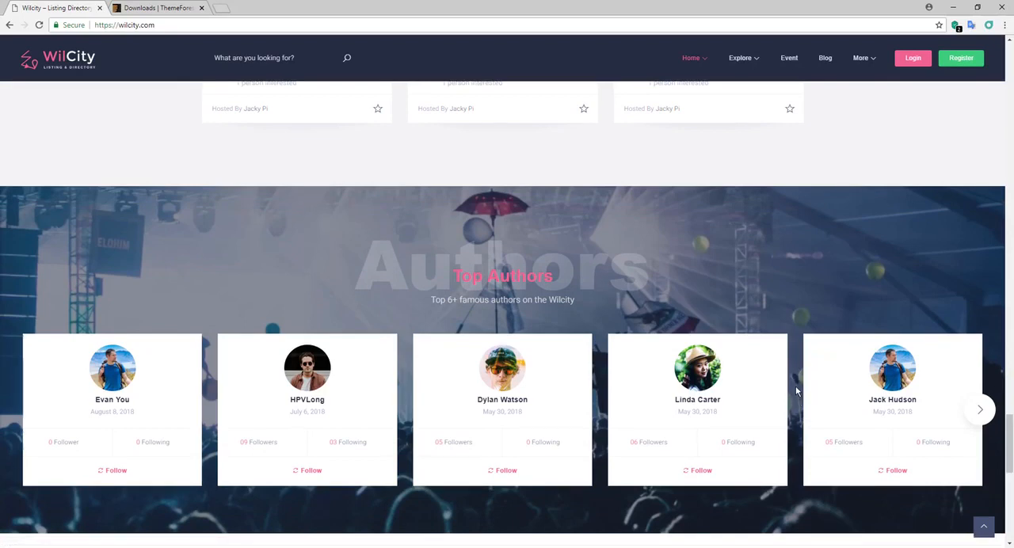
pyautogui.scroll(-3)
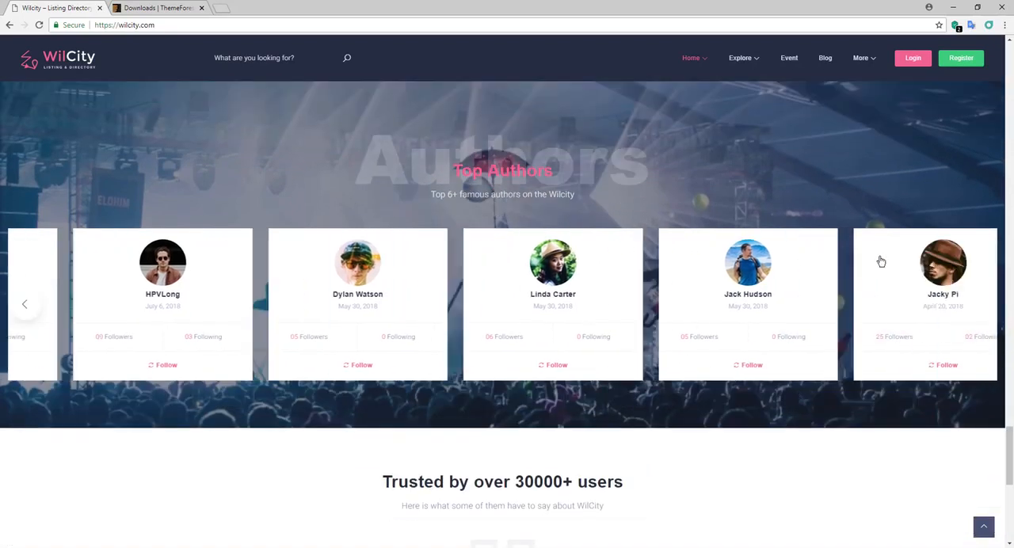
pyautogui.scroll(-3)
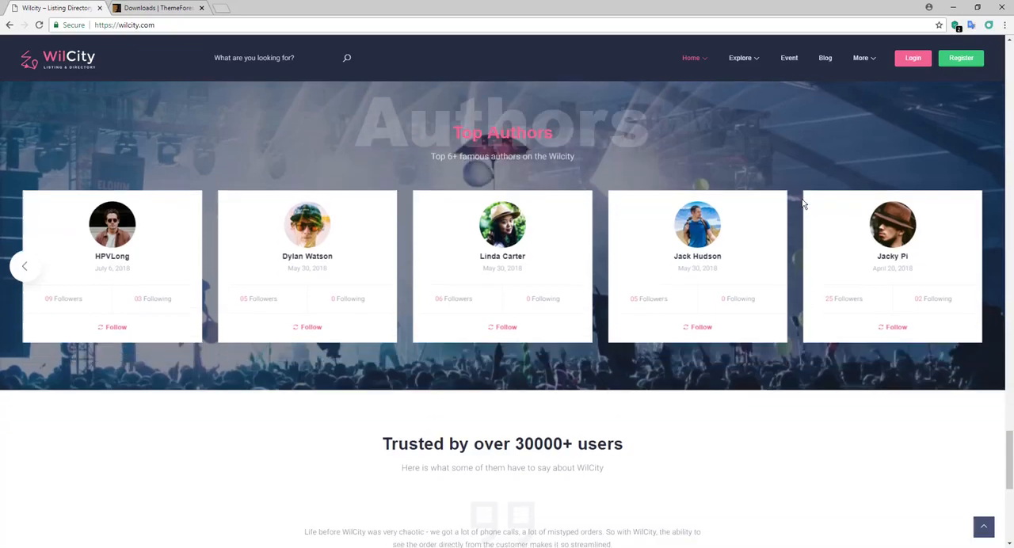
pyautogui.scroll(-3)
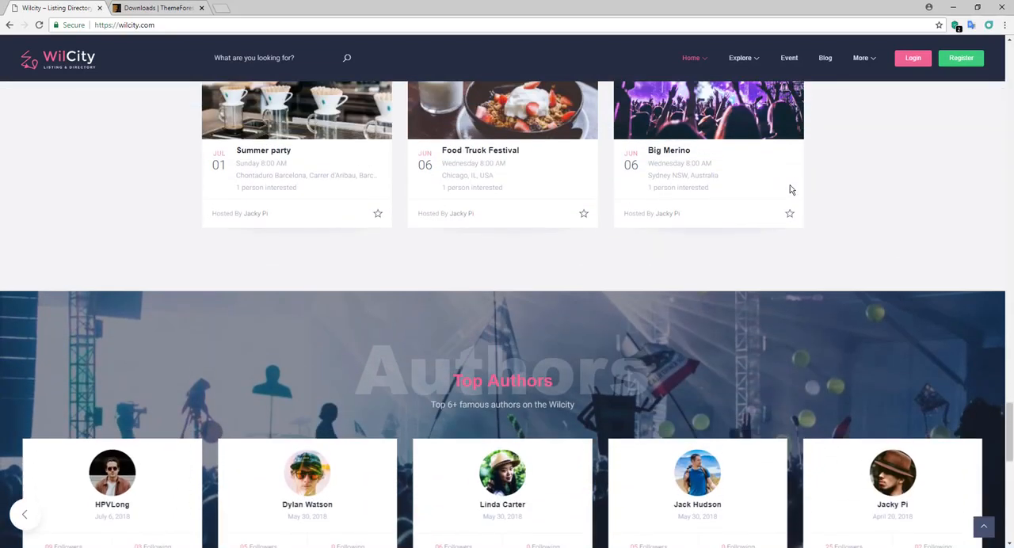
# - Scroll back up through Top Authors, events and listings to the categories section
pyautogui.scroll(3)
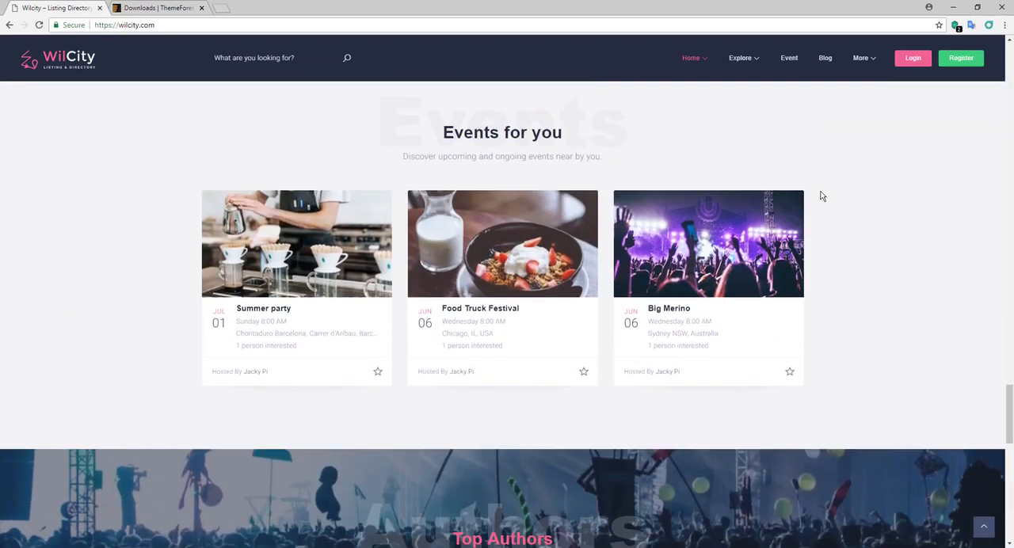
pyautogui.scroll(3)
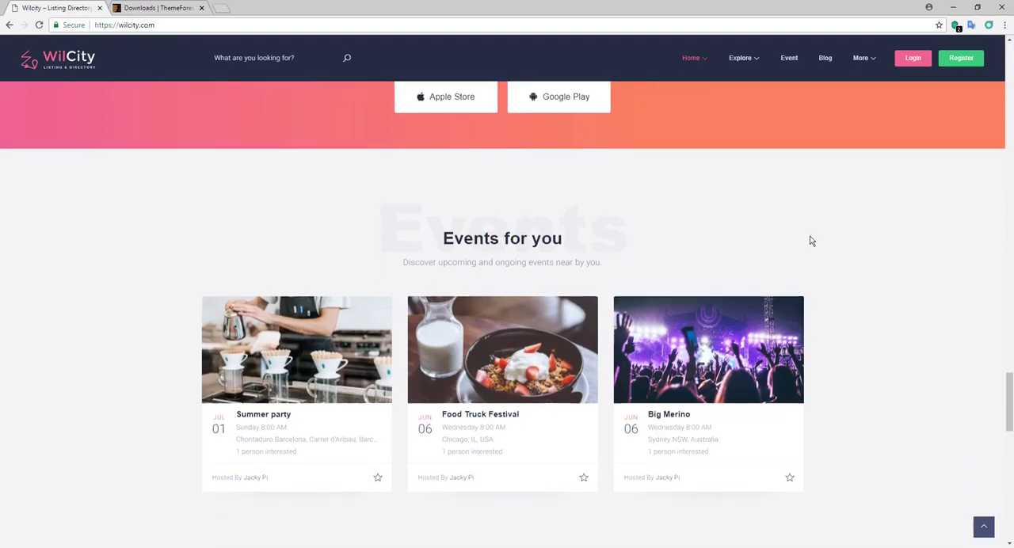
pyautogui.scroll(3)
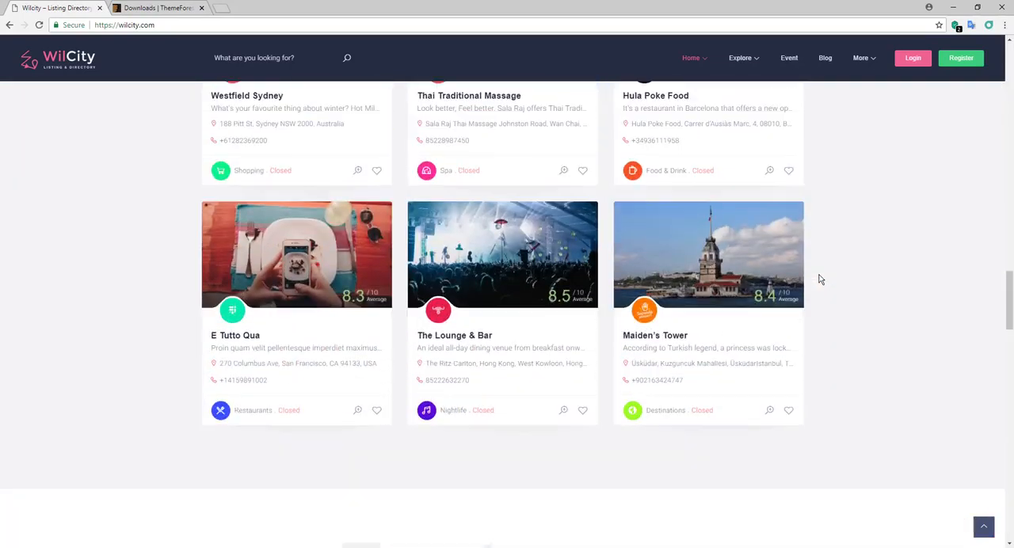
pyautogui.moveTo(837, 256)
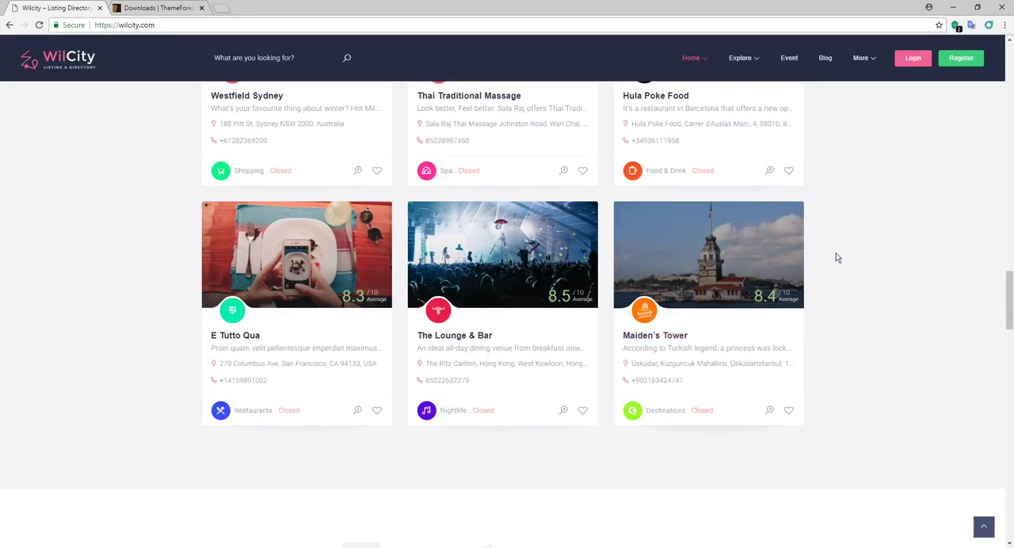
pyautogui.scroll(3)
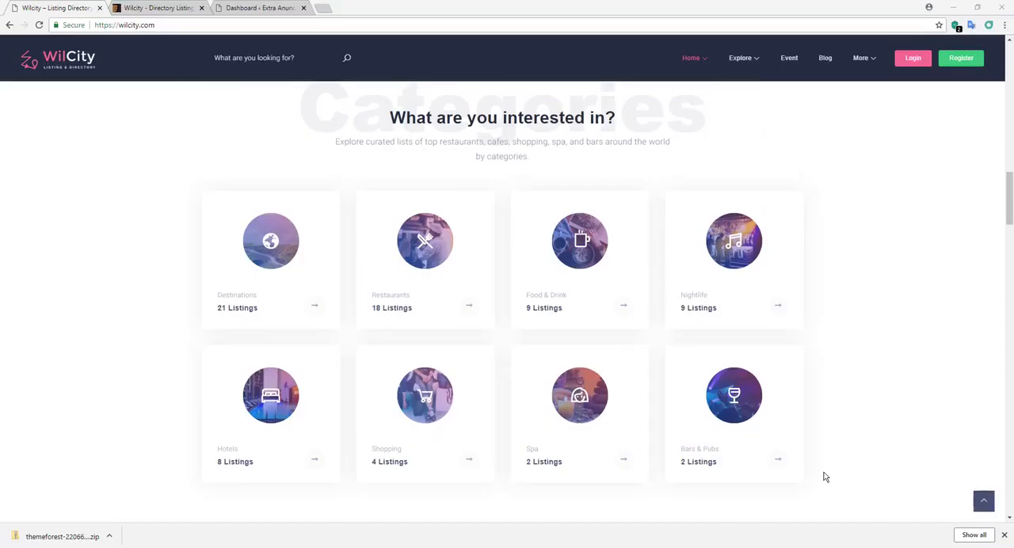
pyautogui.moveTo(967, 283)
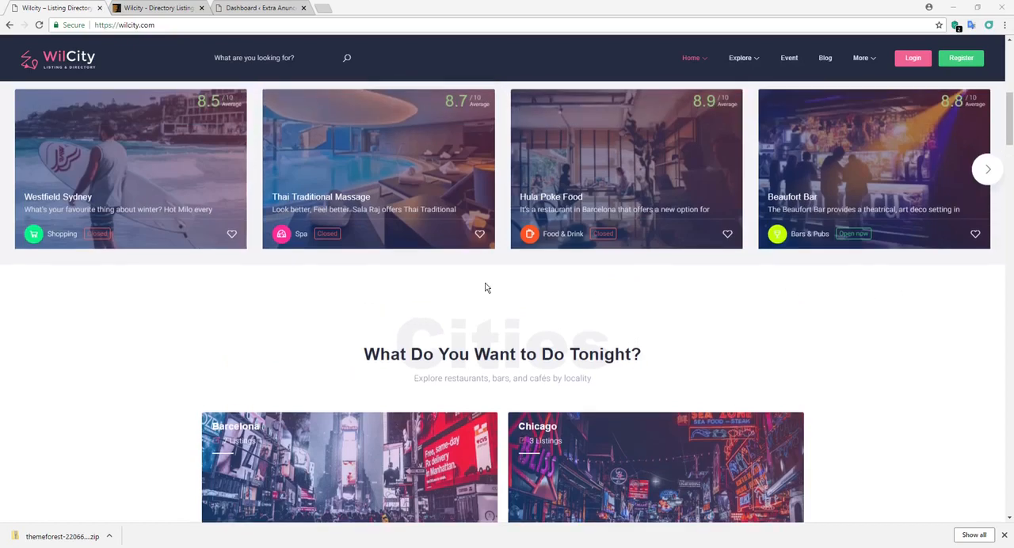
# - Scroll between the What Do You Want to Do Tonight? cities and the categories grid
pyautogui.scroll(-3)
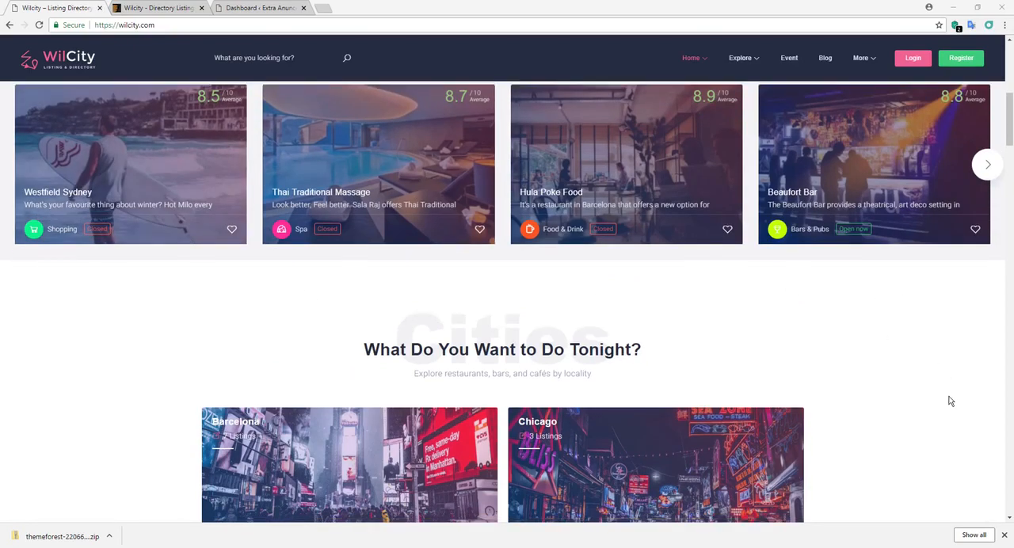
pyautogui.scroll(-3)
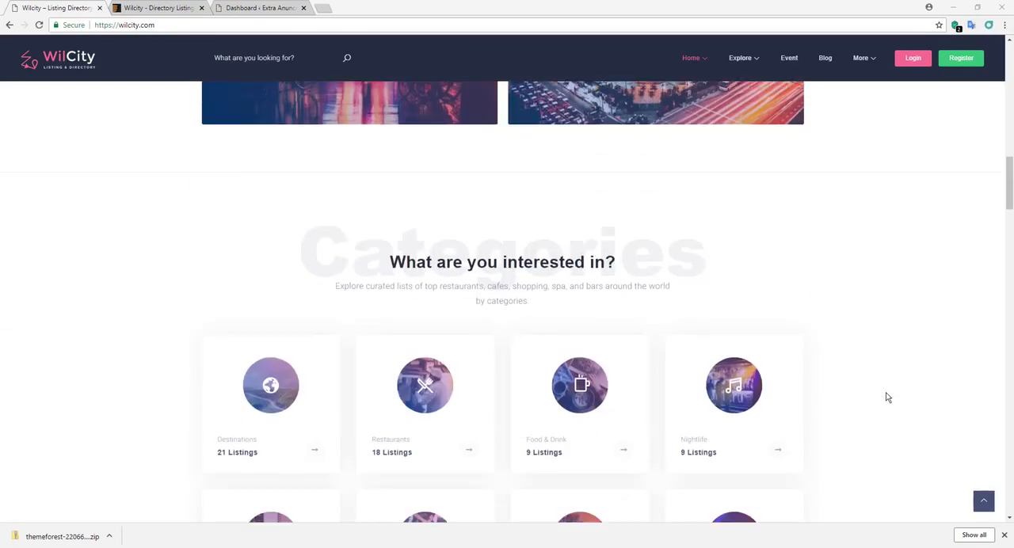
pyautogui.scroll(-3)
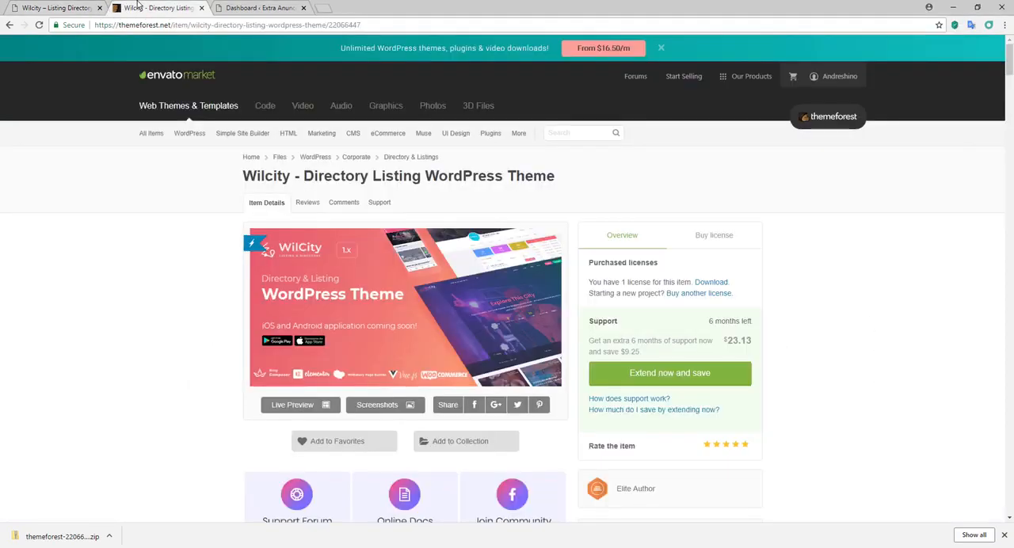
pyautogui.click(388, 133)
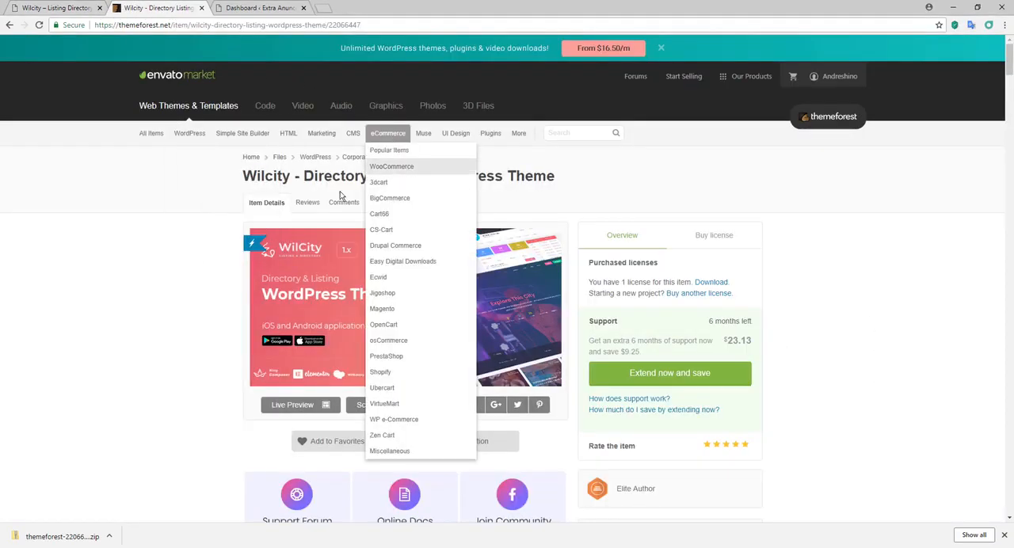
pyautogui.scroll(-3)
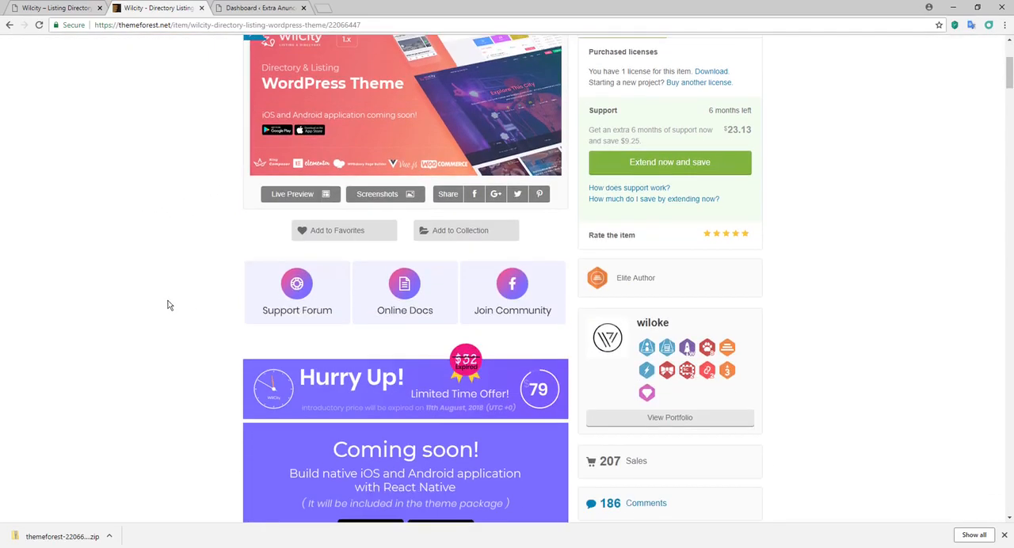
pyautogui.scroll(-3)
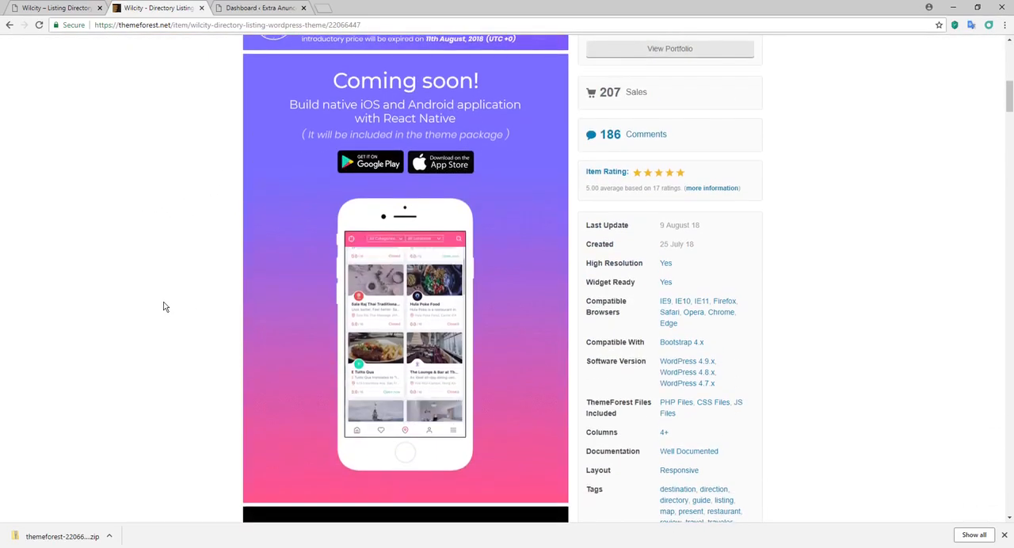
pyautogui.scroll(-3)
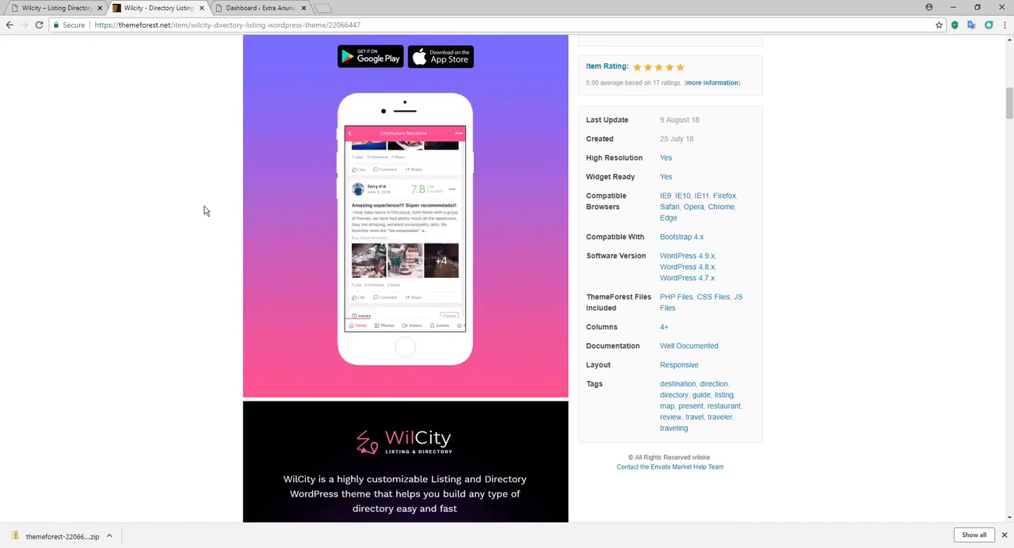
pyautogui.scroll(3)
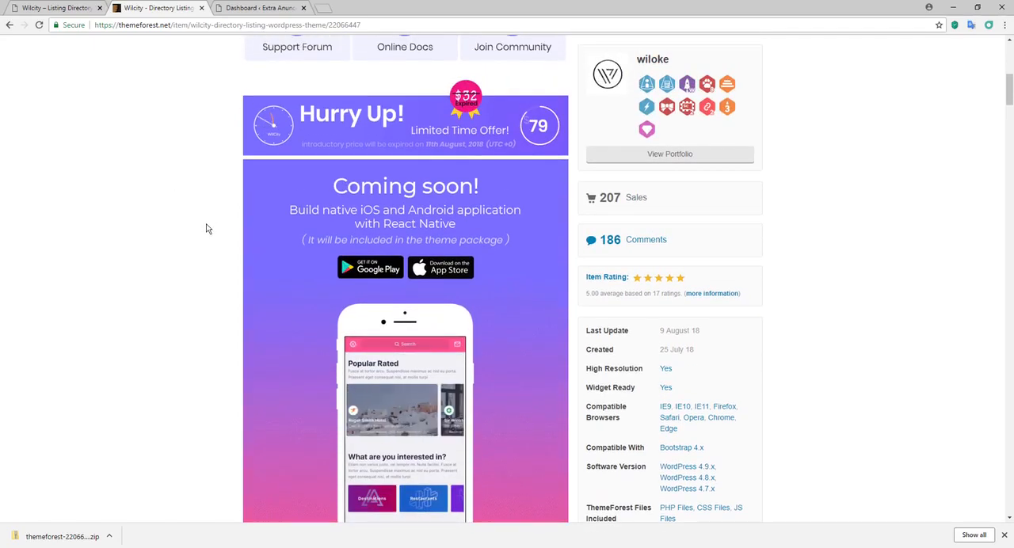
pyautogui.scroll(-3)
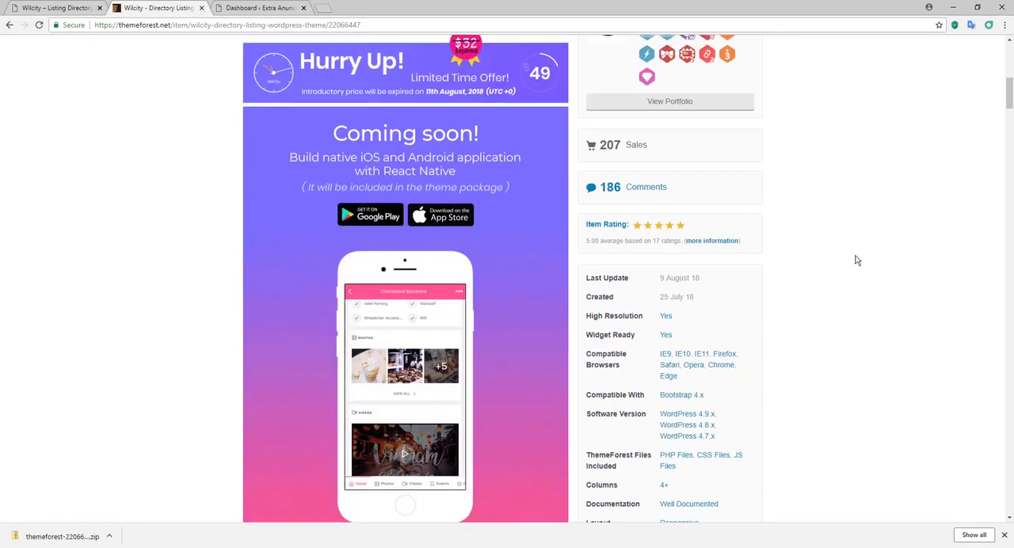
pyautogui.scroll(-3)
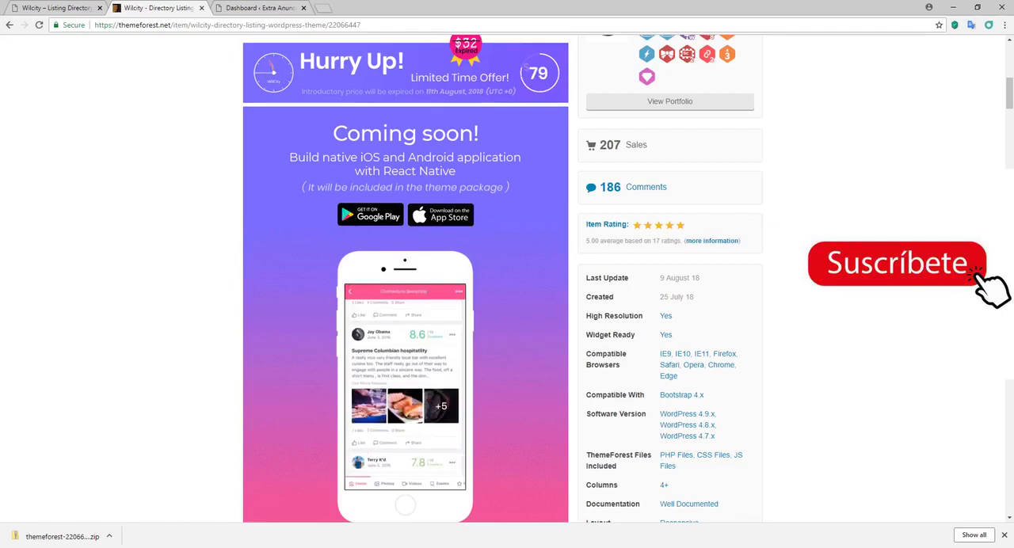
pyautogui.scroll(3)
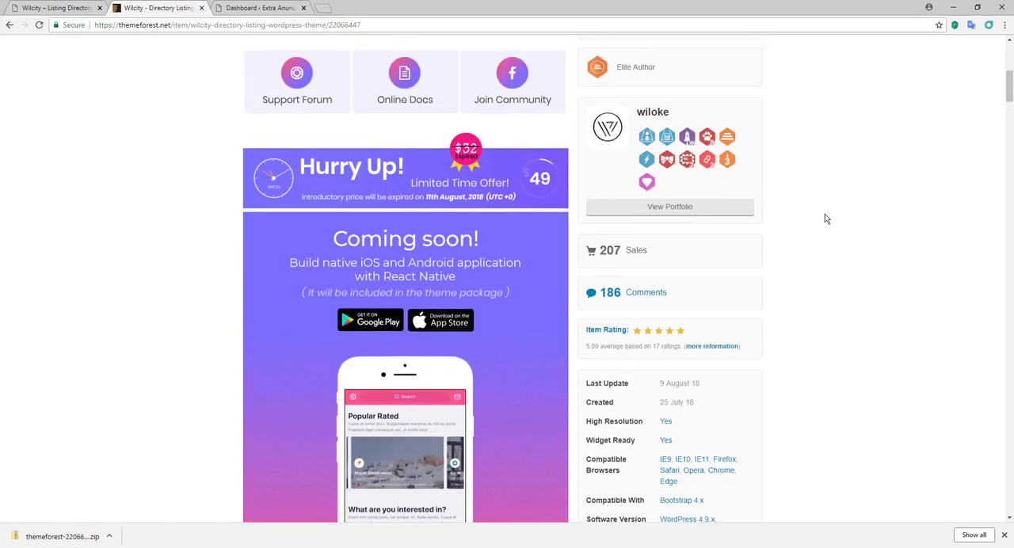
pyautogui.scroll(3)
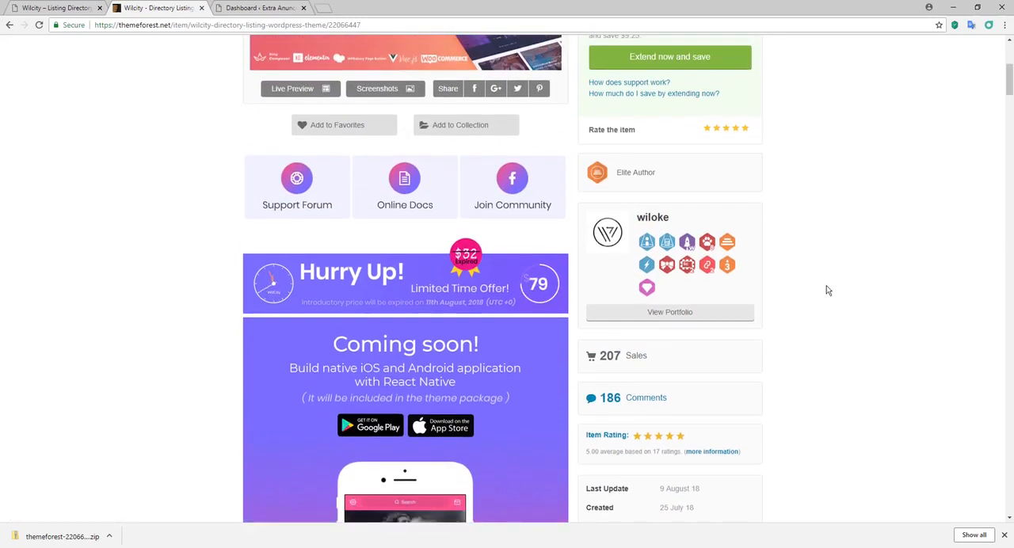
pyautogui.scroll(3)
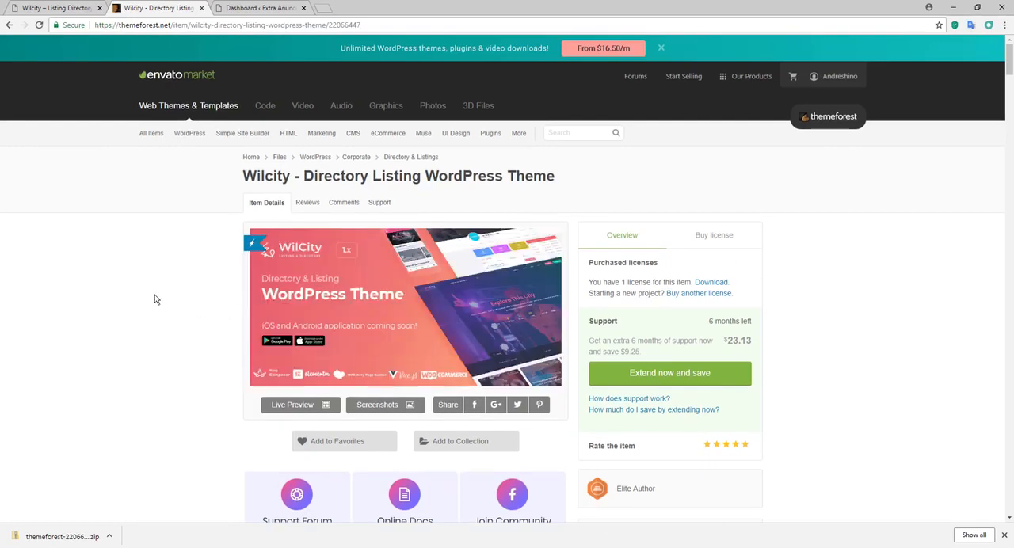
pyautogui.click(377, 406)
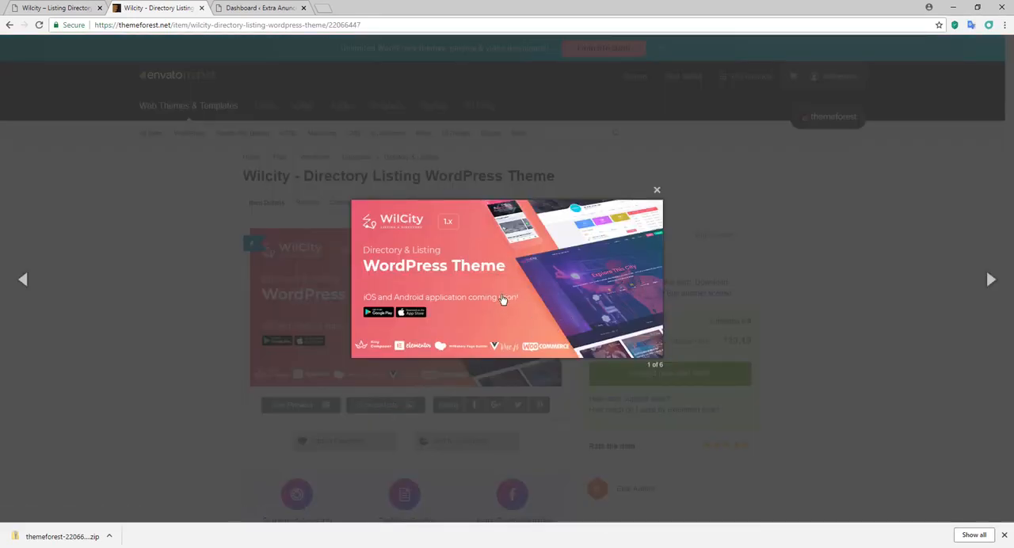
# - Page the screenshot lightbox from image 2 through 6 of 8, ending on Explore This City
pyautogui.click(992, 279)
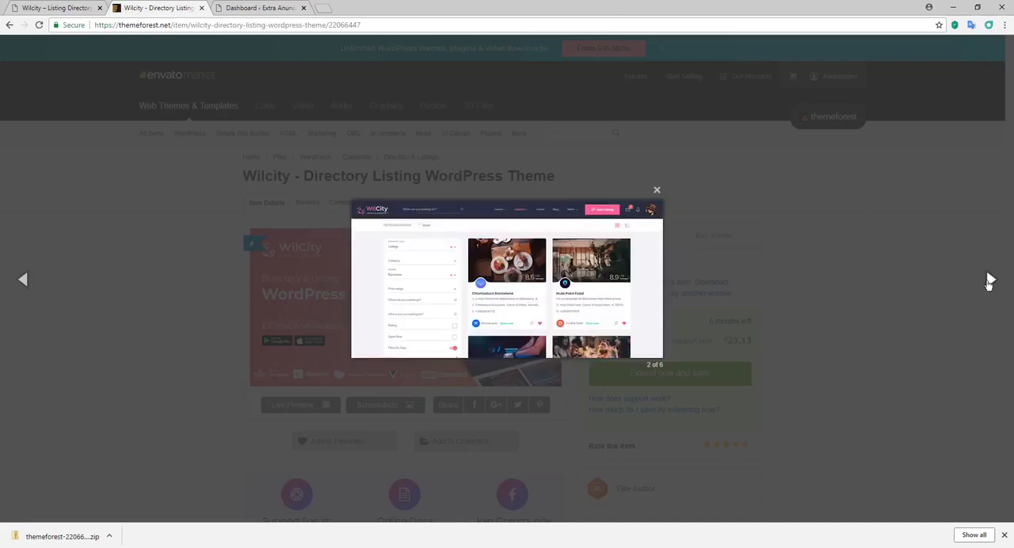
pyautogui.click(991, 279)
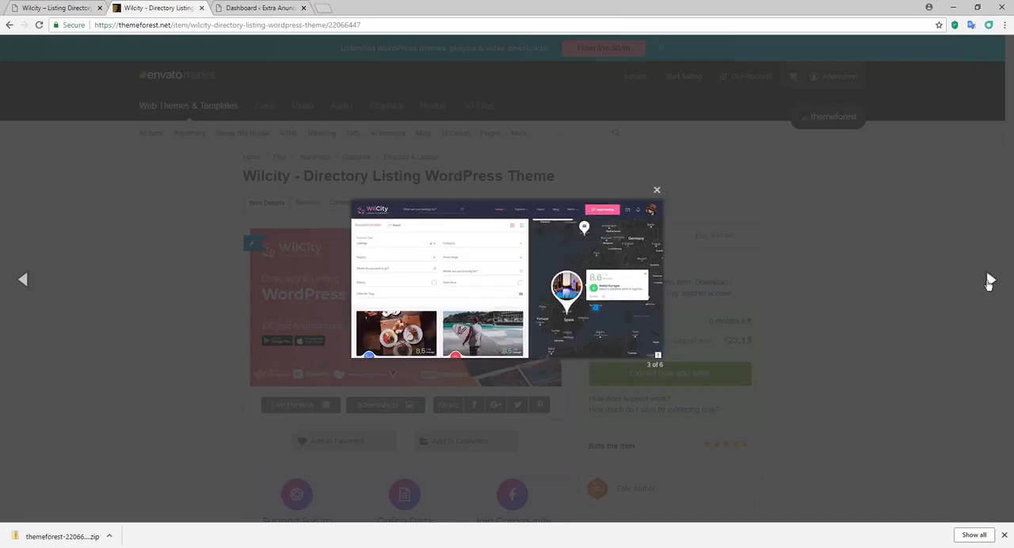
pyautogui.click(991, 279)
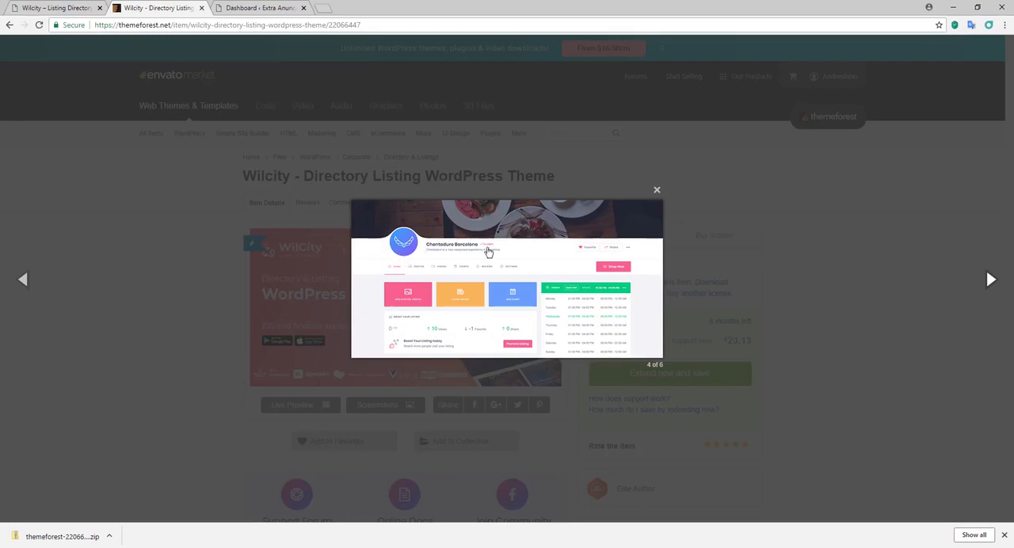
pyautogui.click(990, 279)
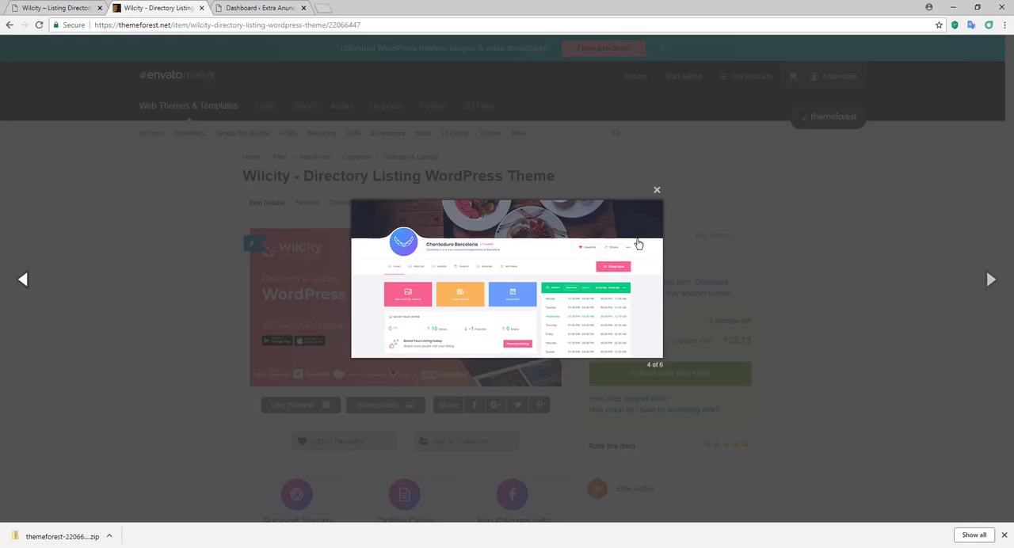
pyautogui.moveTo(433, 270)
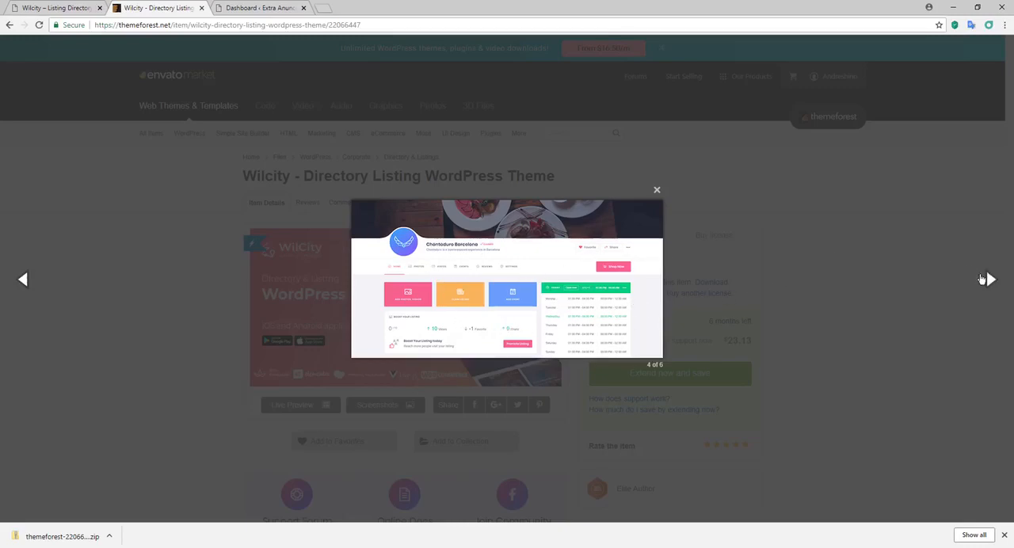
pyautogui.moveTo(989, 279)
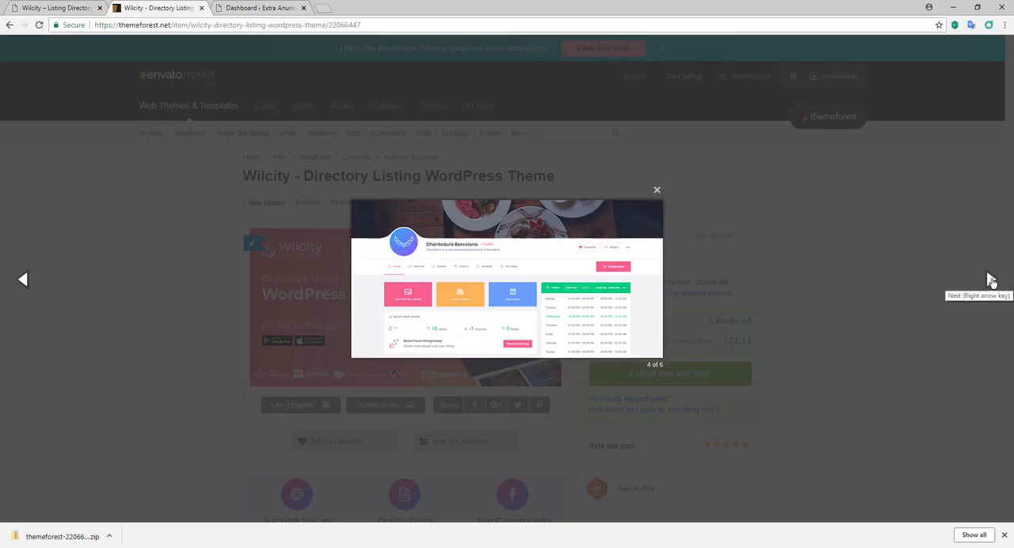
pyautogui.click(989, 279)
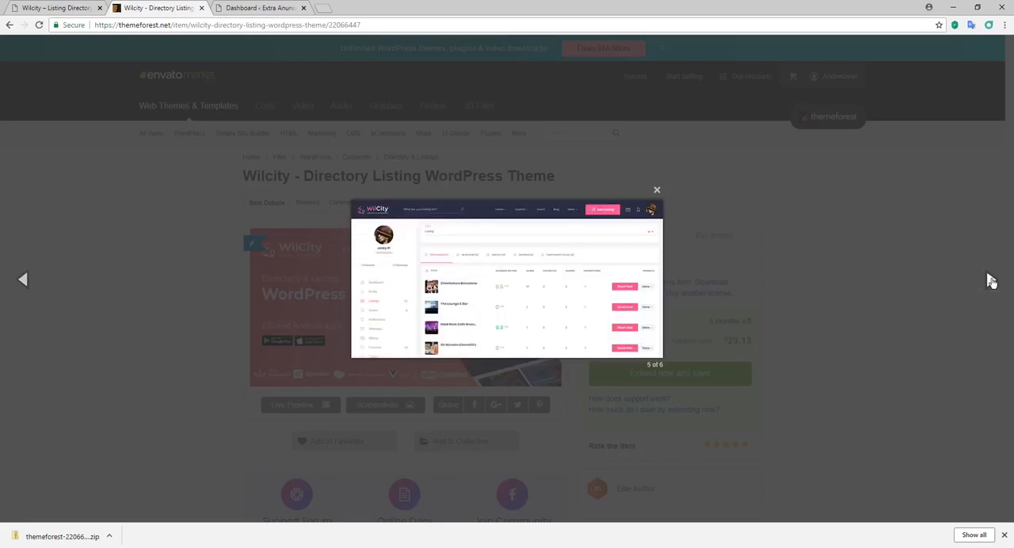
pyautogui.click(991, 279)
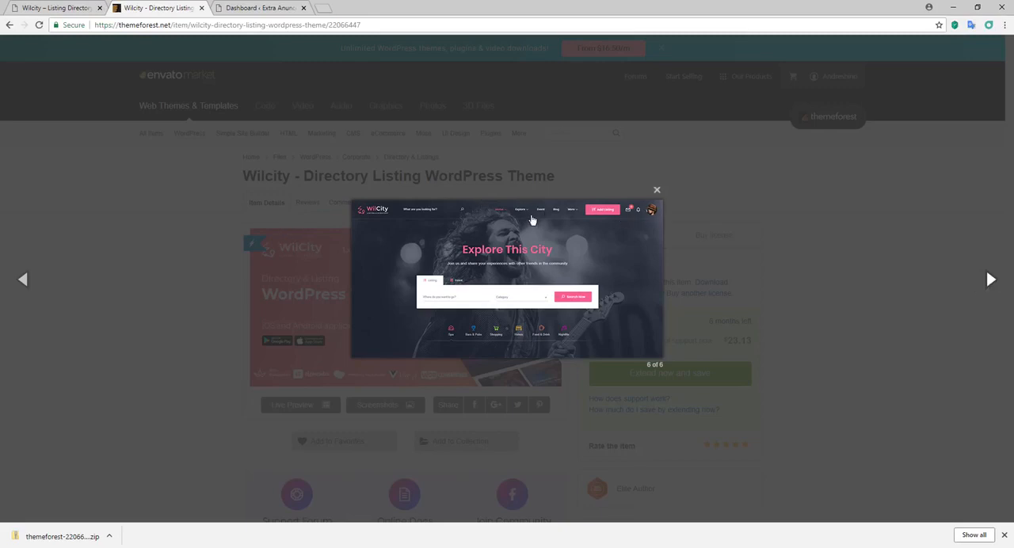
pyautogui.moveTo(539, 219)
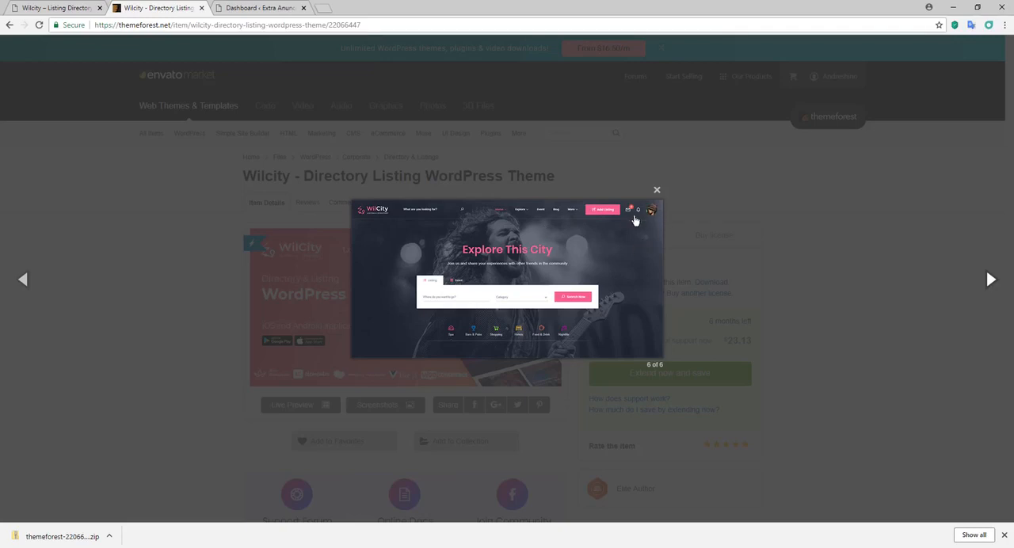
pyautogui.moveTo(389, 233)
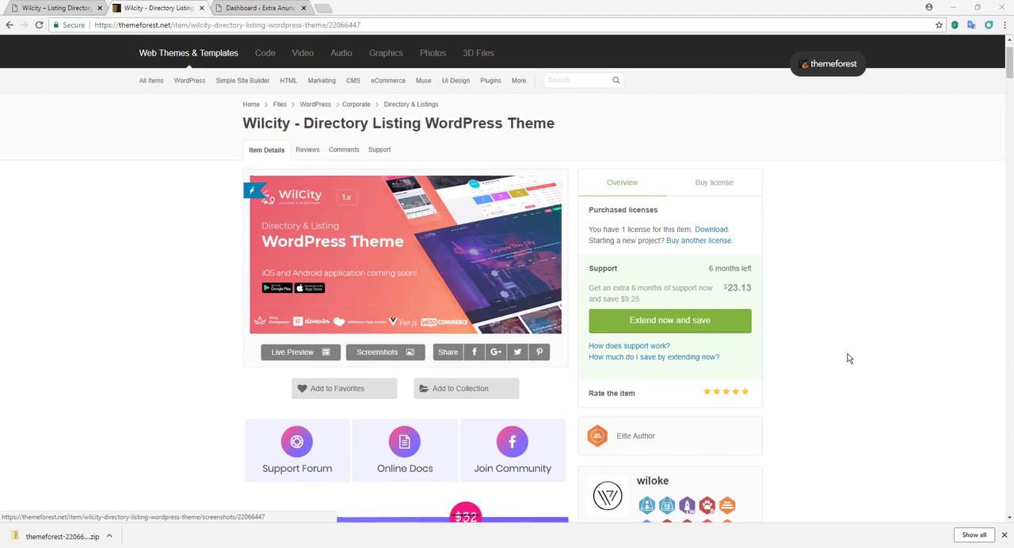
pyautogui.moveTo(868, 361)
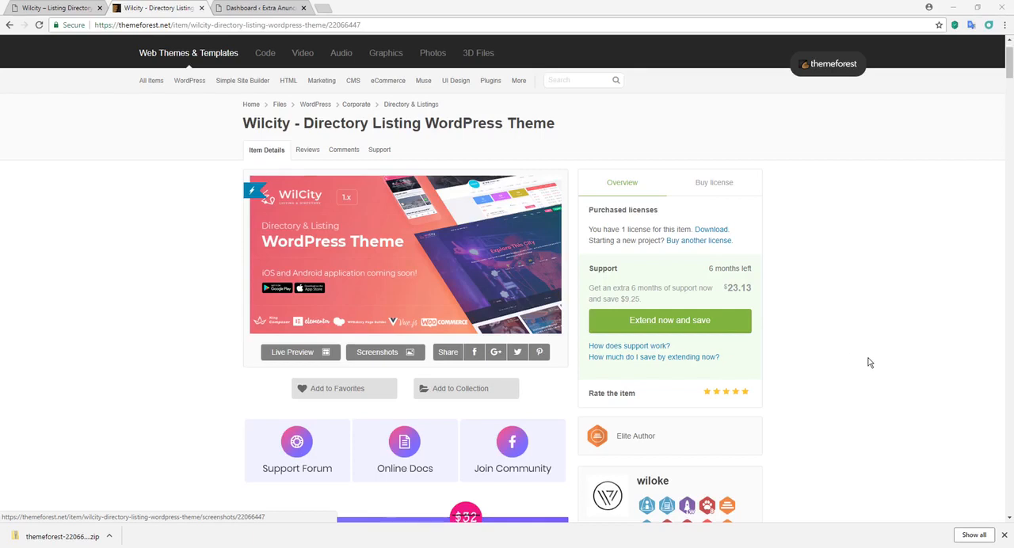
pyautogui.scroll(-3)
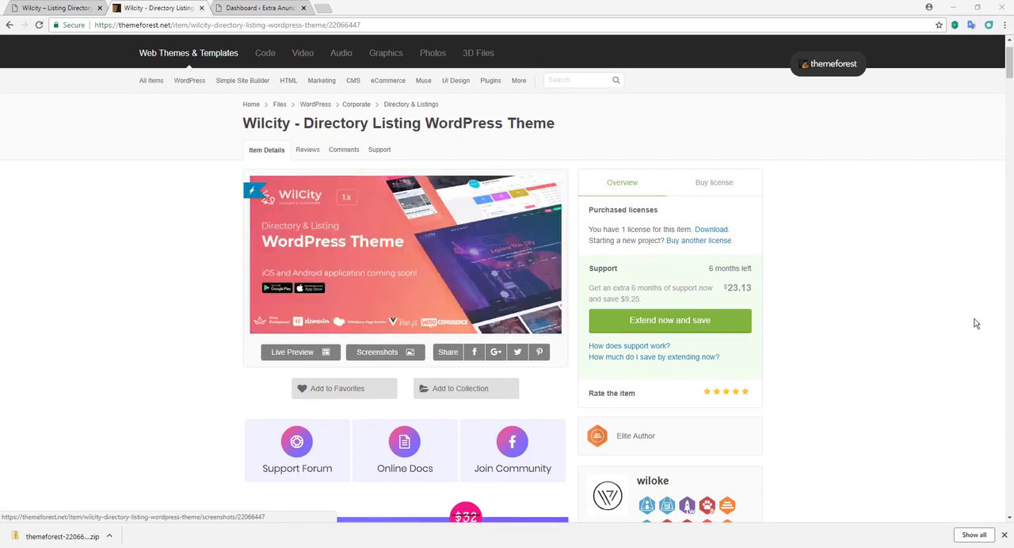
pyautogui.scroll(-3)
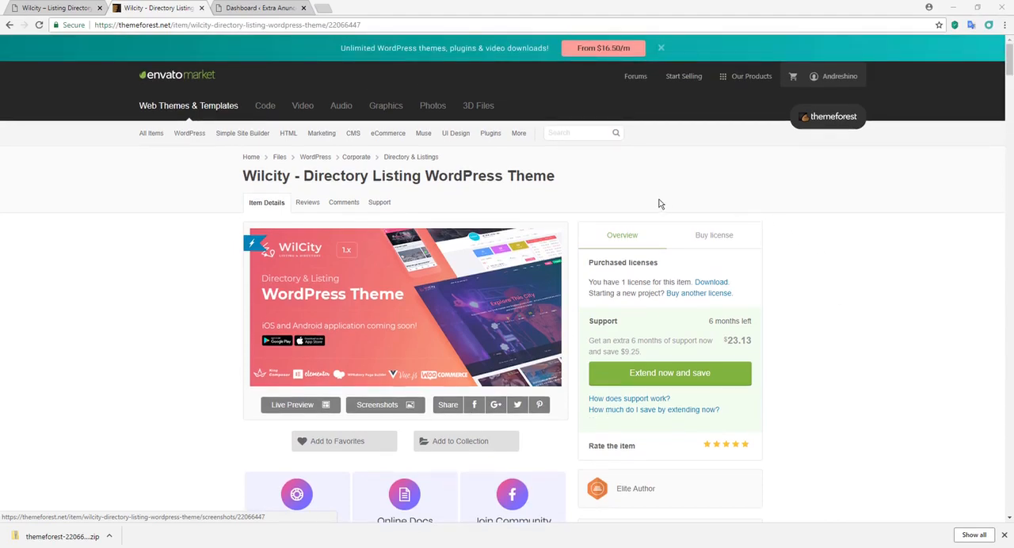
pyautogui.moveTo(836, 273)
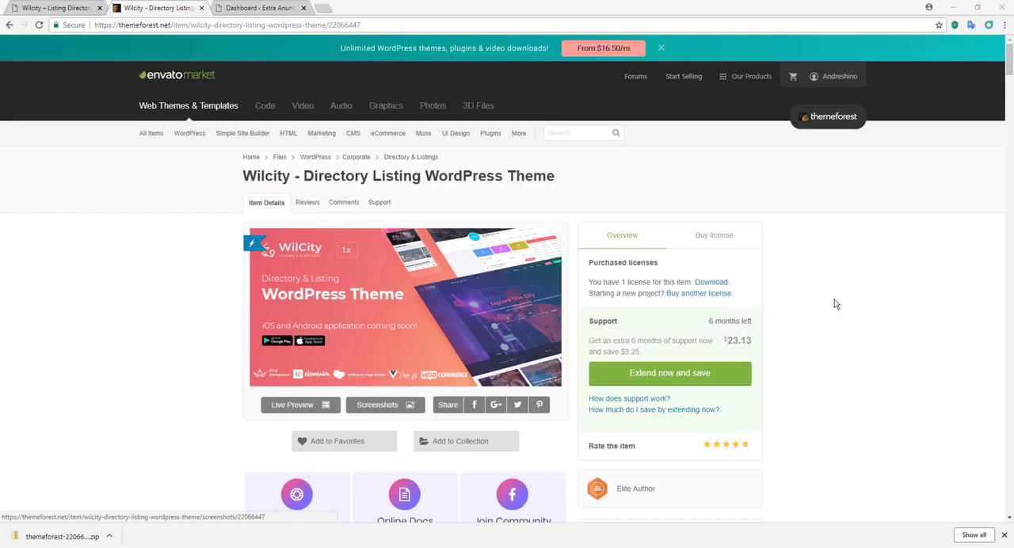
pyautogui.moveTo(743, 359)
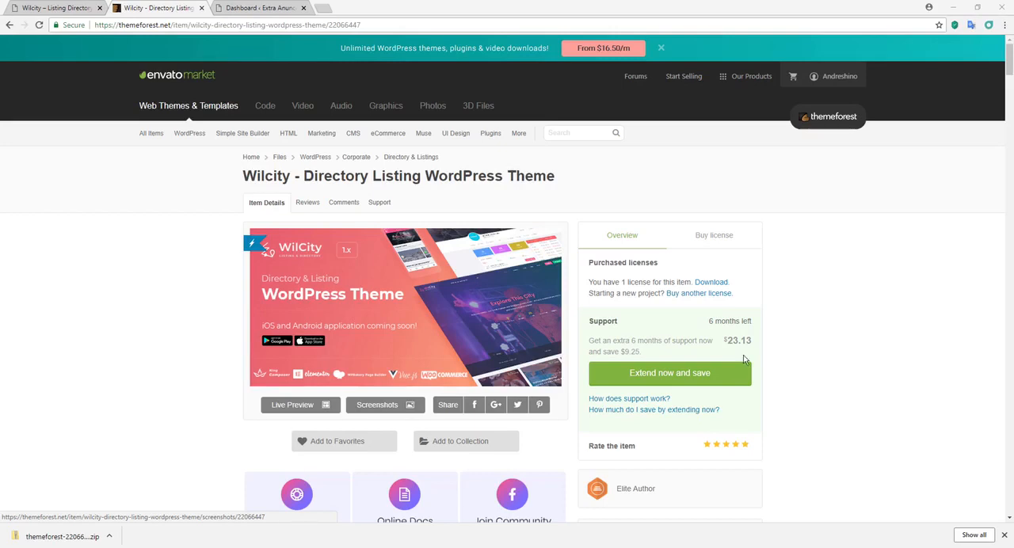